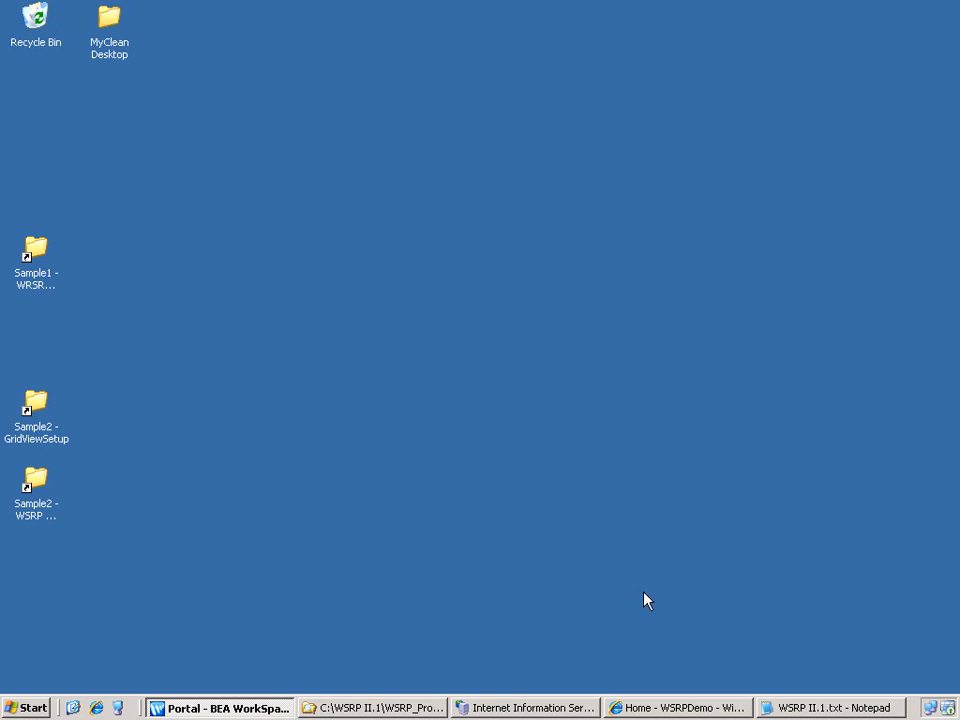
Launch the grid view web setup.exe from the GridViewSetup folder and pass the welcome page.
click(36, 410)
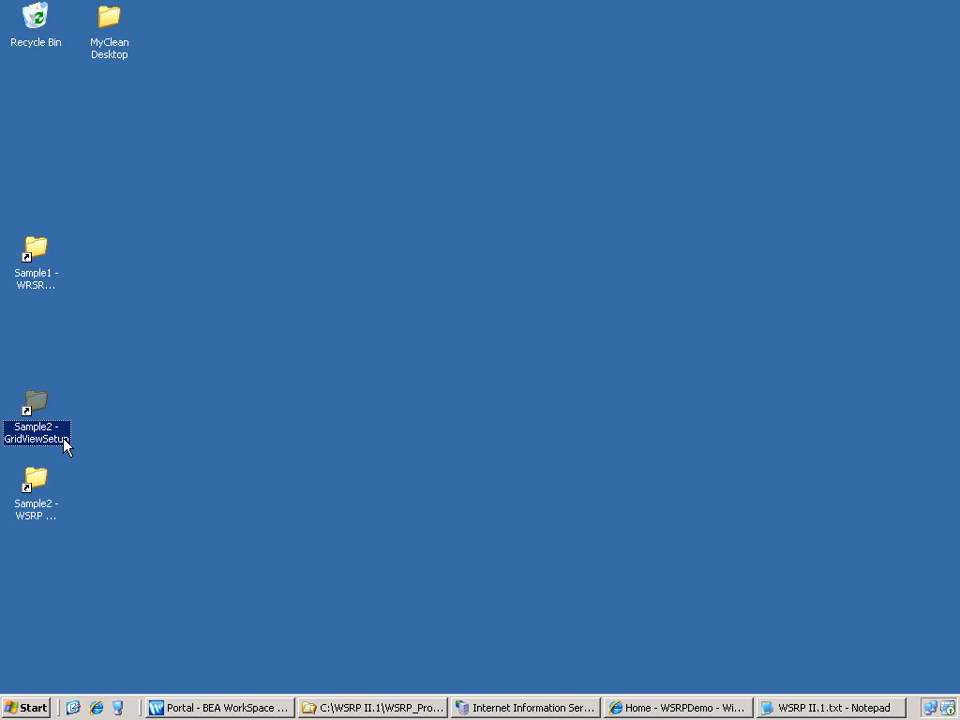
mouse_move(220, 458)
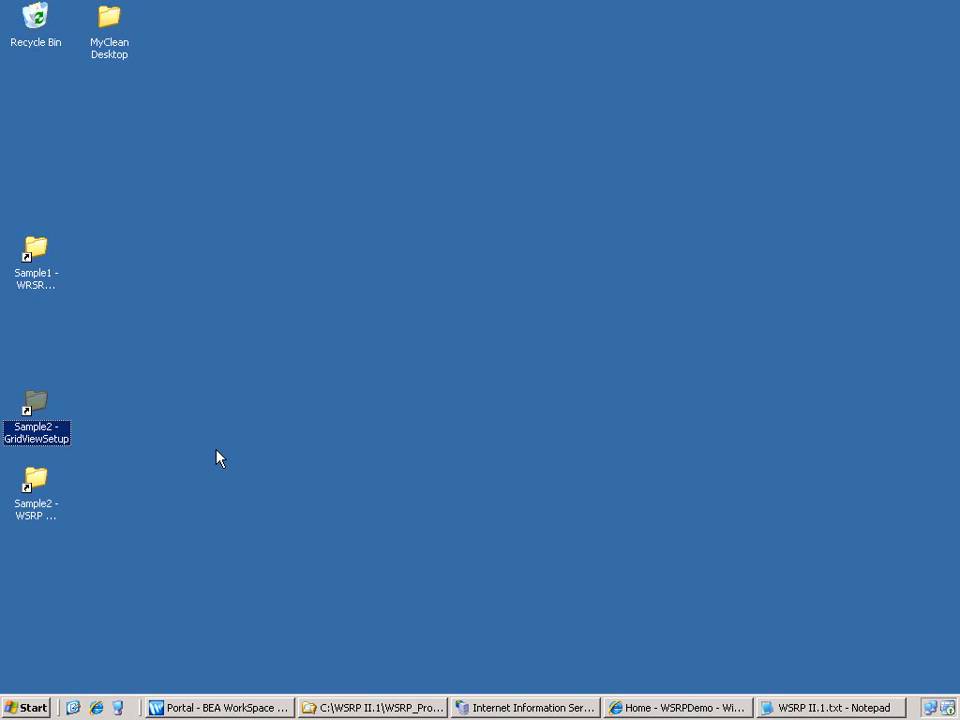
click(36, 486)
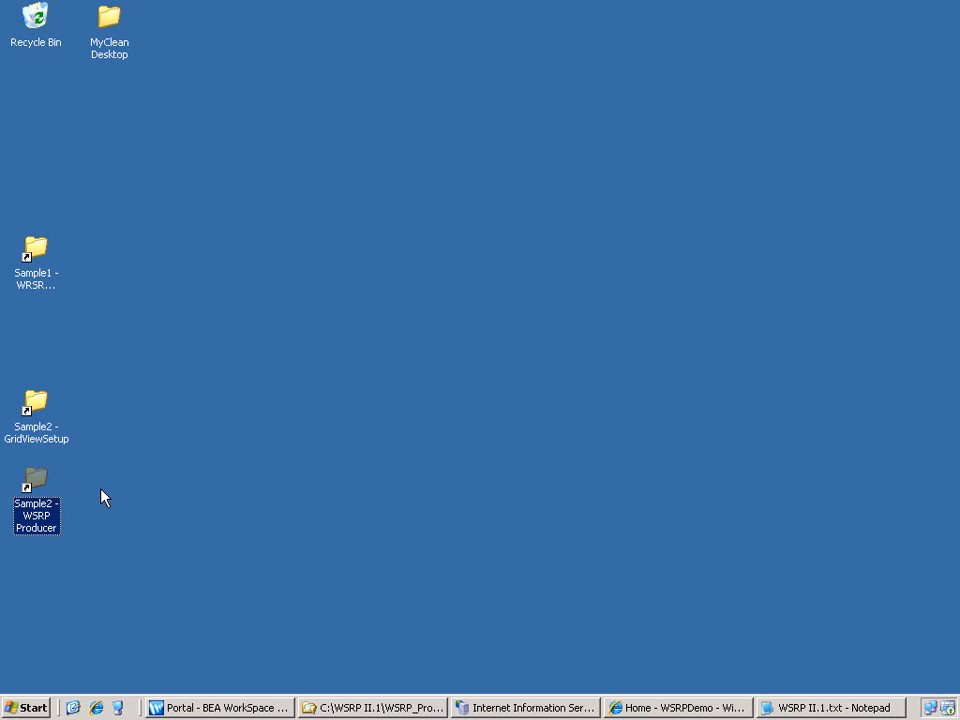
click(36, 410)
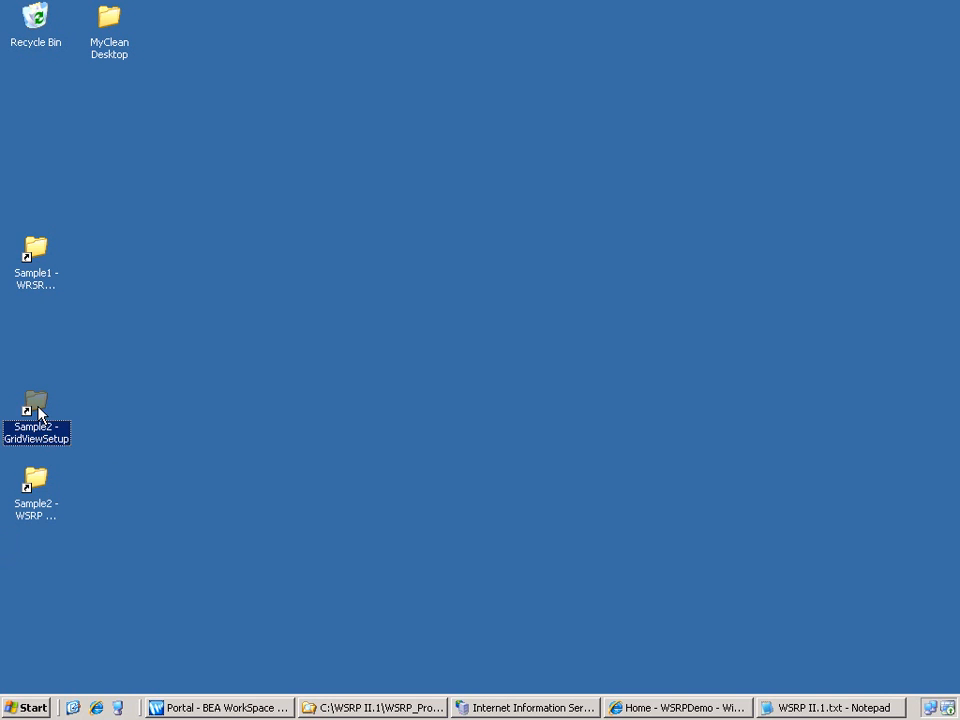
double_click(36, 410)
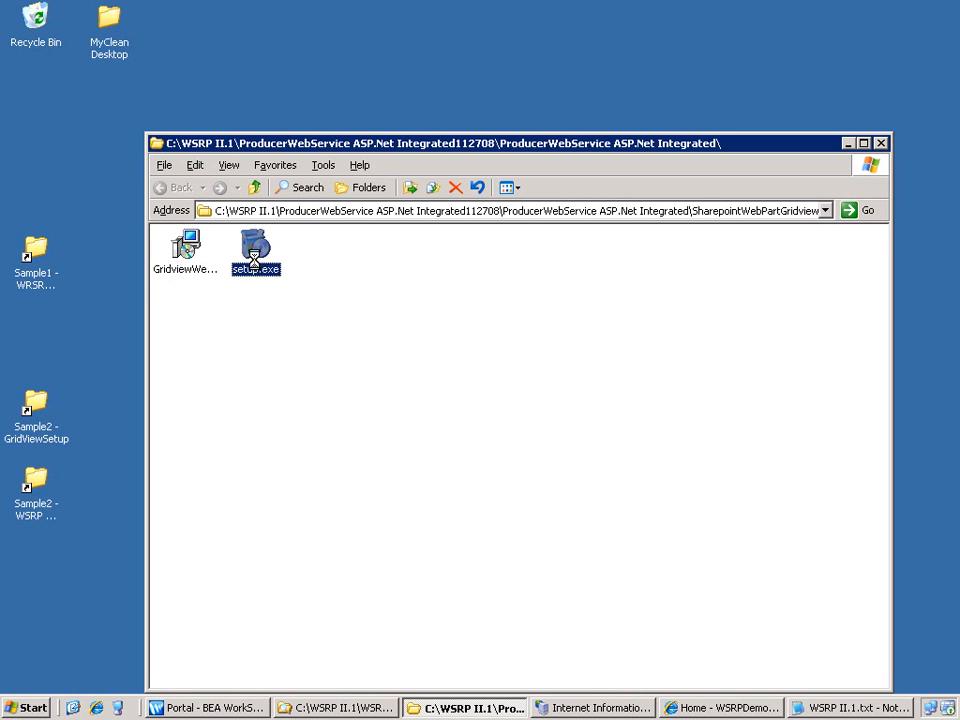
double_click(256, 248)
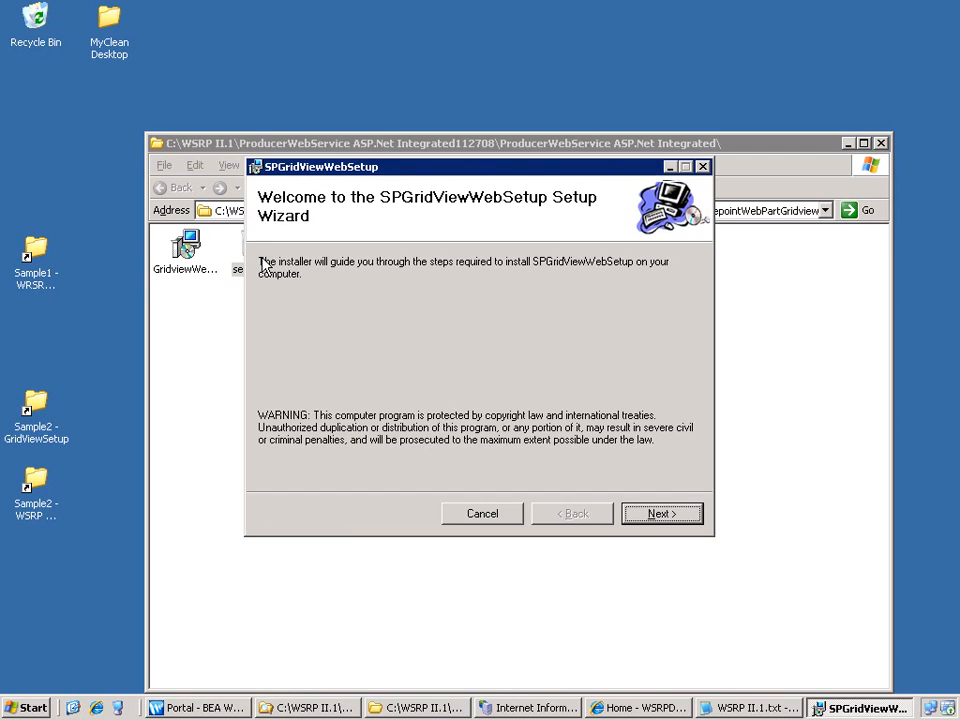
click(662, 512)
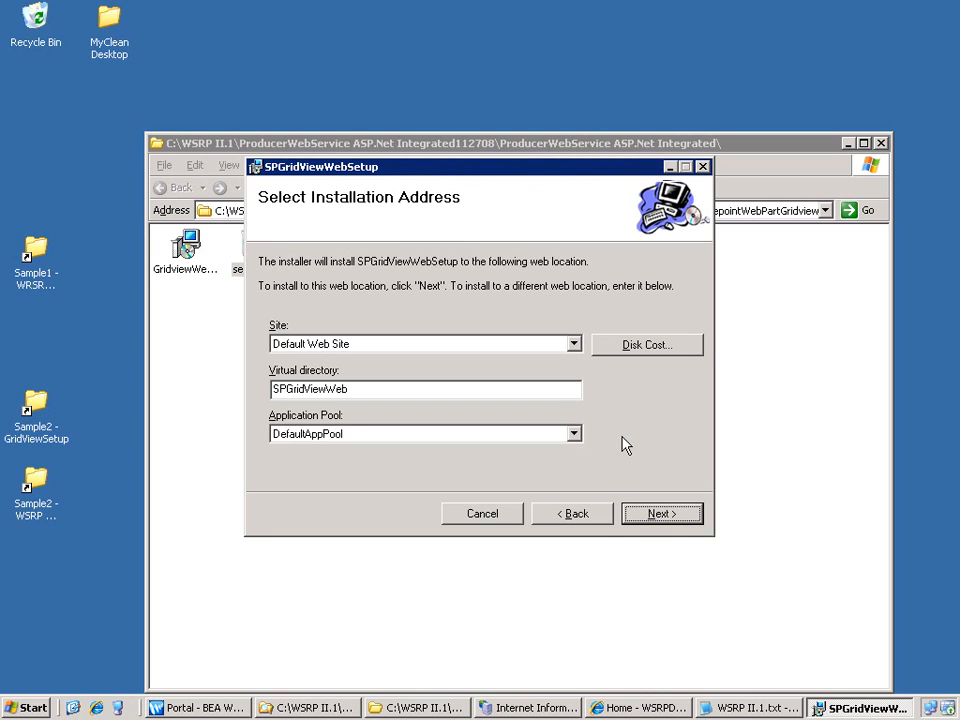
Install to the GridViewWSRPProducer - 102 site and close the finished installer.
click(572, 344)
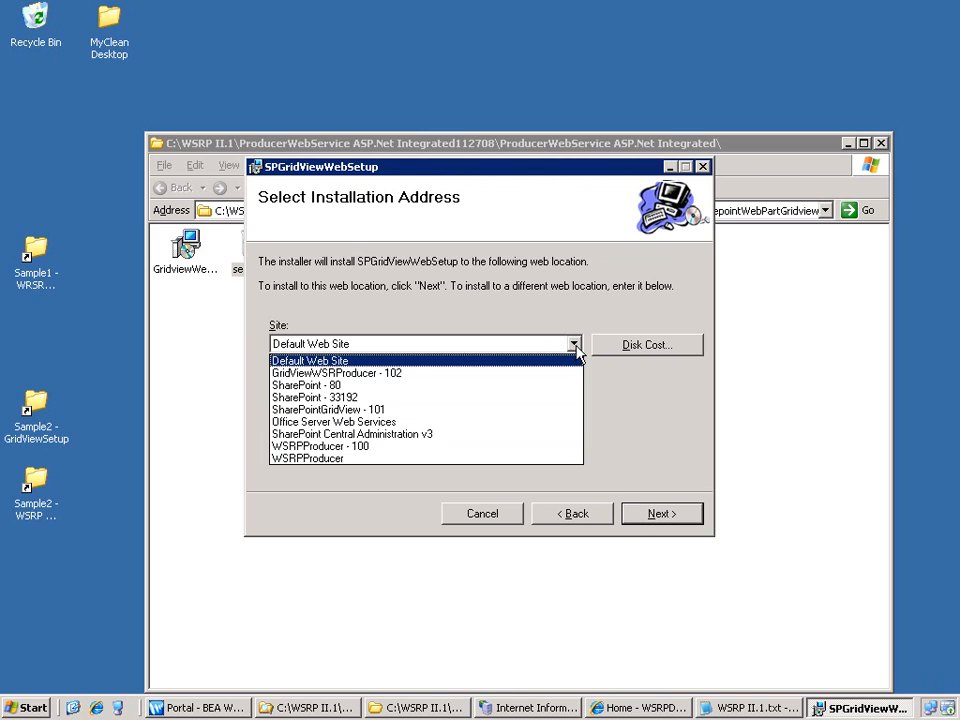
mouse_move(584, 348)
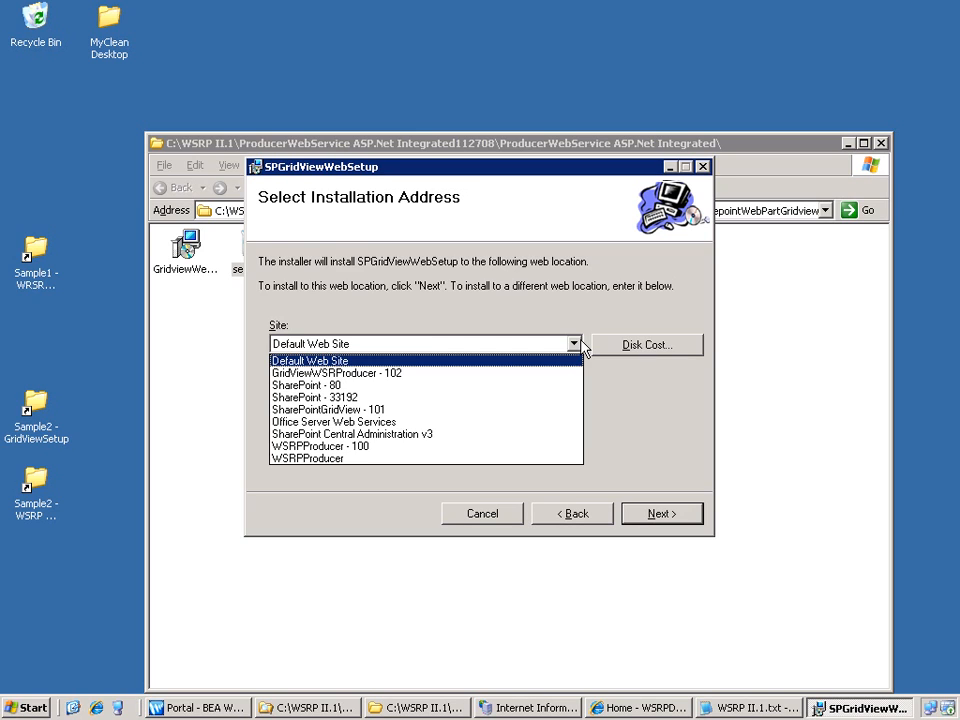
mouse_move(520, 400)
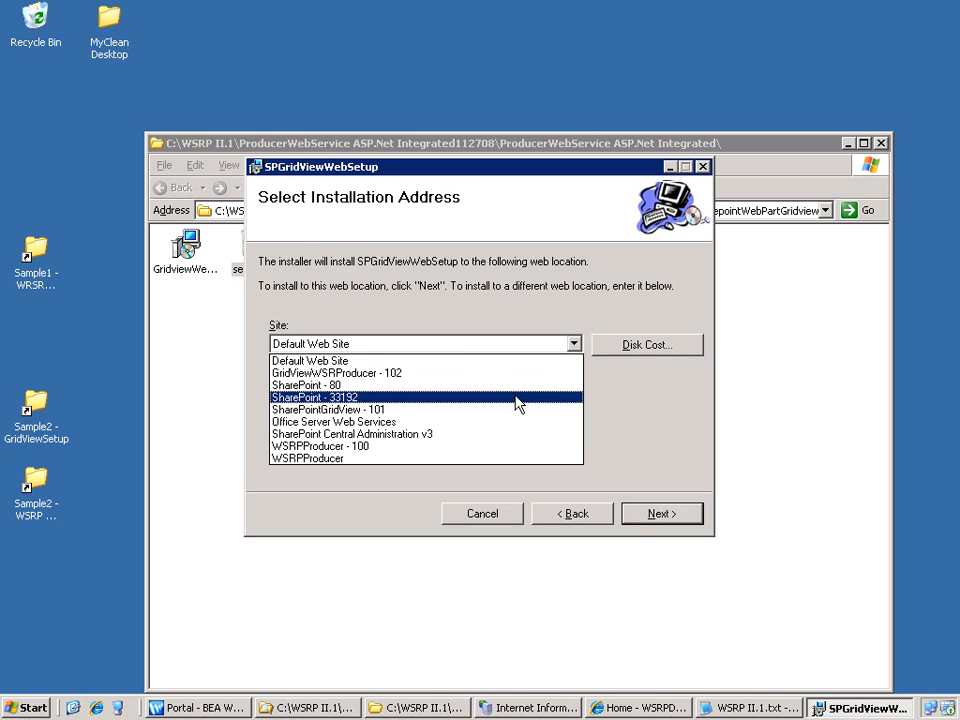
click(336, 372)
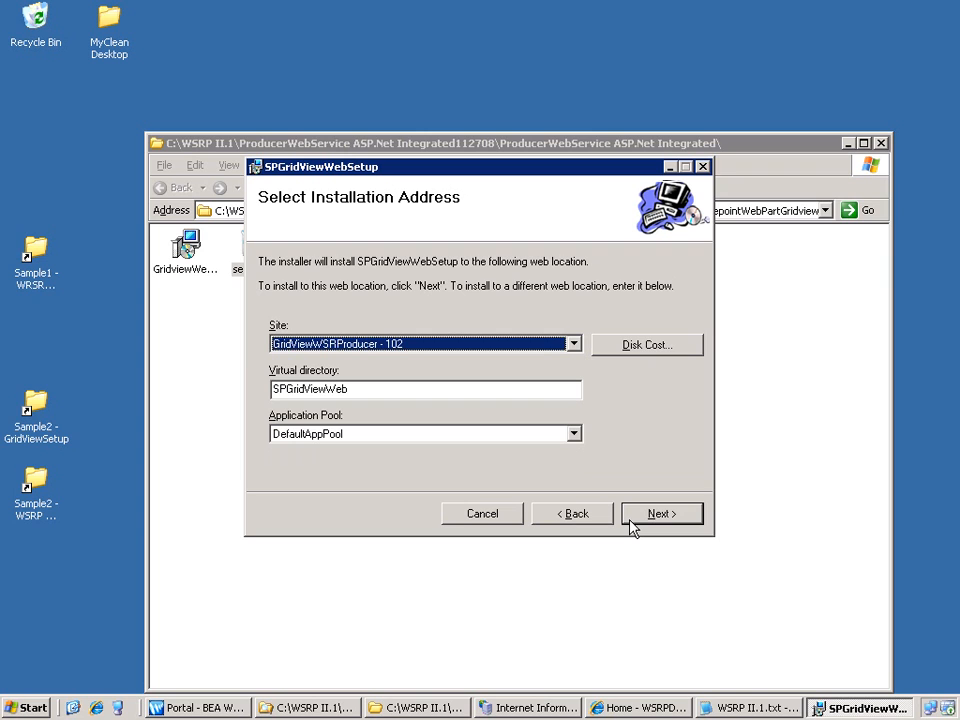
click(660, 512)
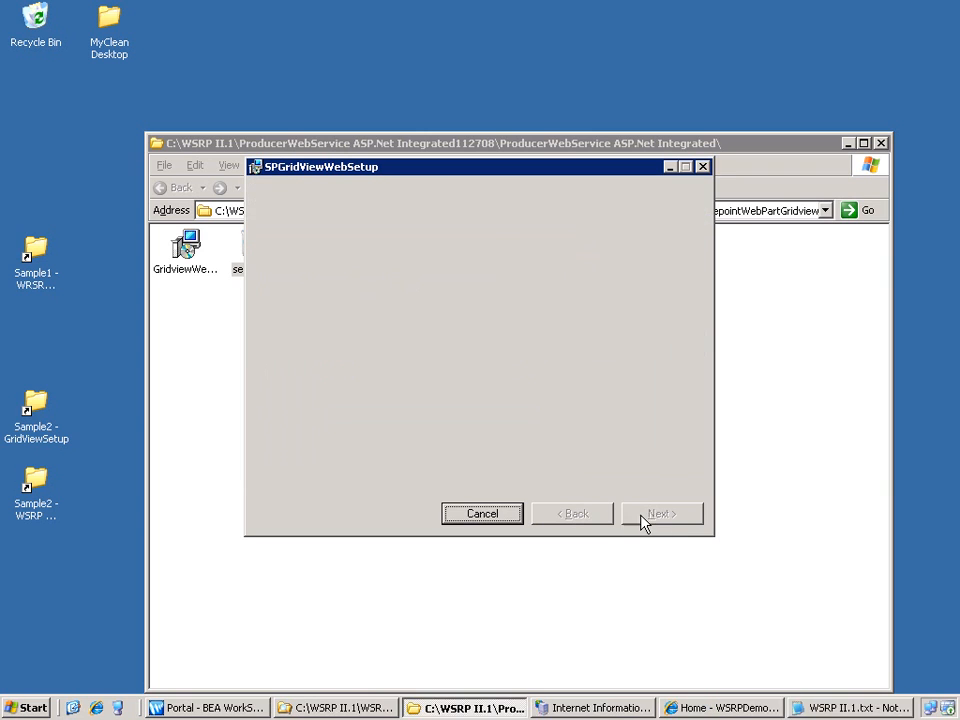
click(660, 512)
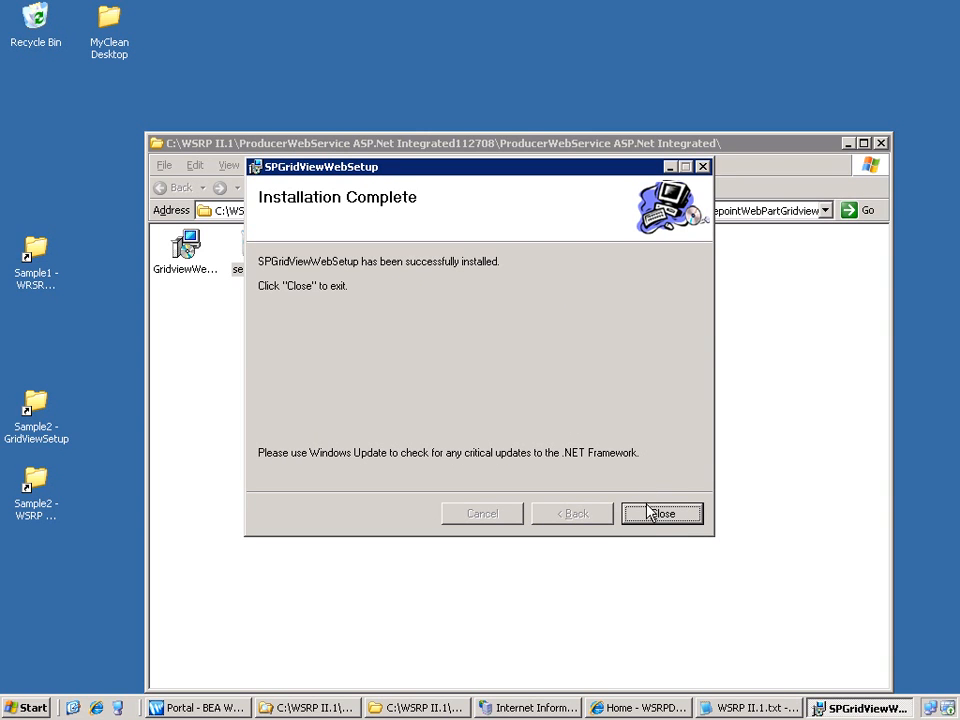
click(662, 512)
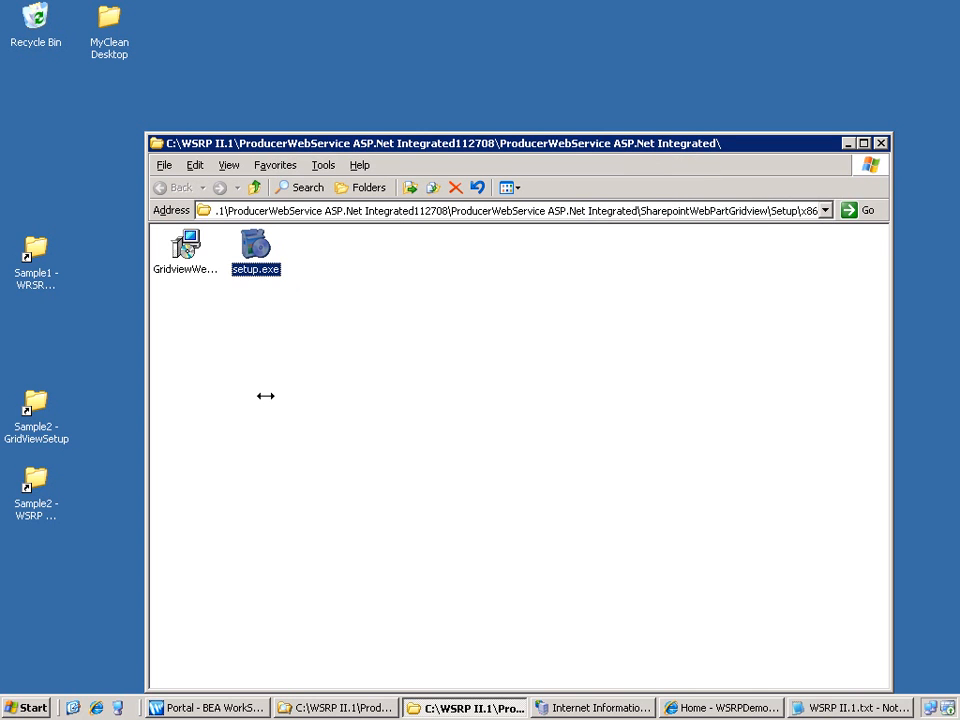
mouse_move(700, 708)
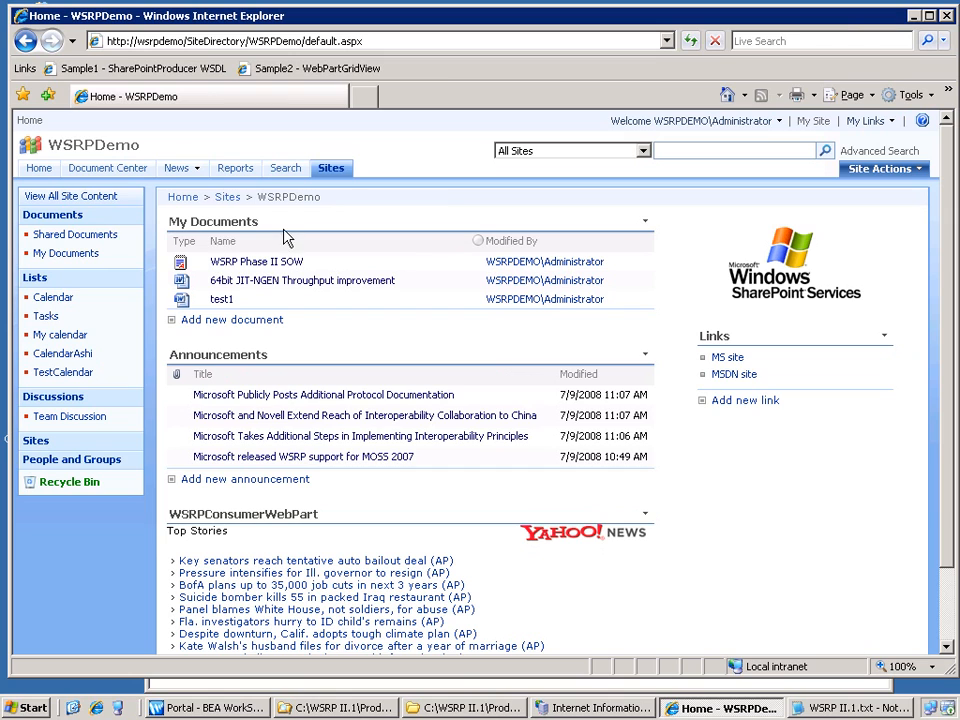
Show the Sample2 - WebPartGridView page of Announcements items and page between pages 1 and 2.
click(310, 68)
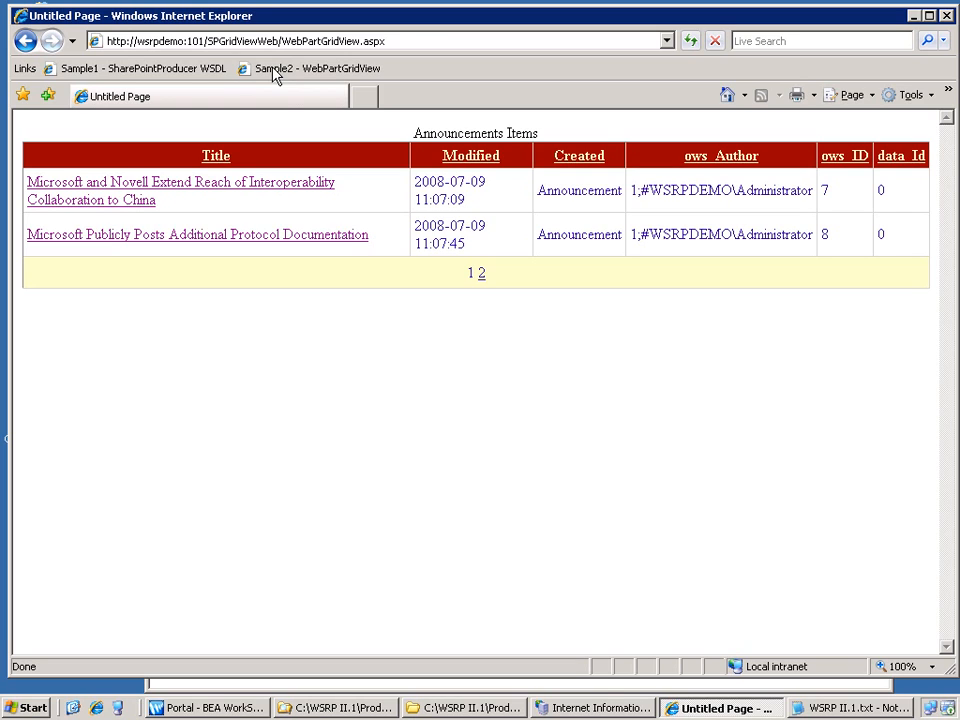
mouse_move(472, 56)
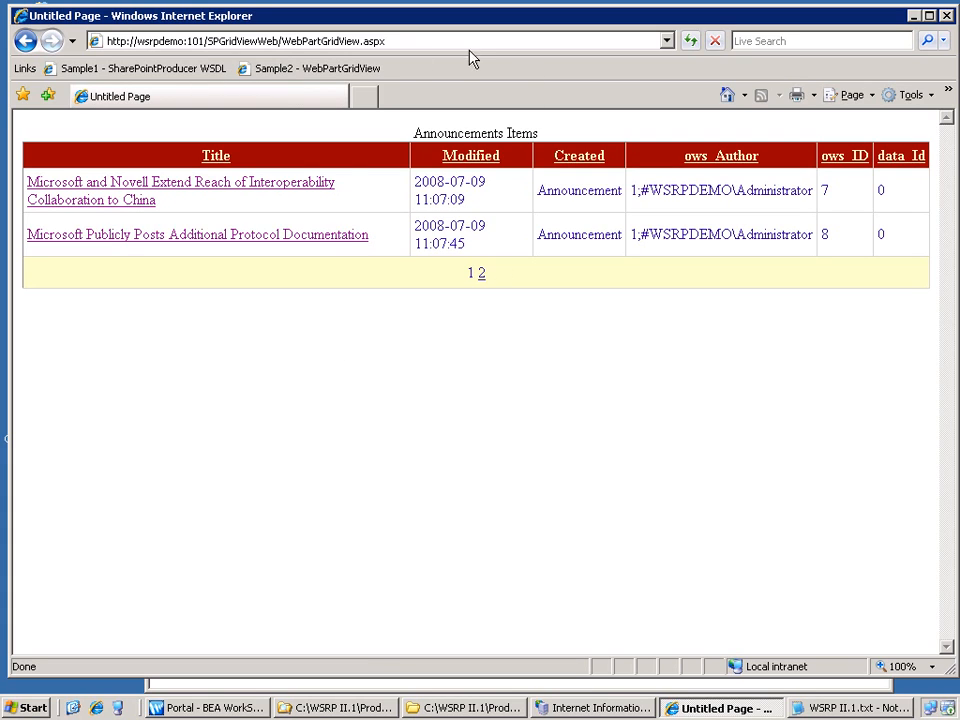
mouse_move(470, 390)
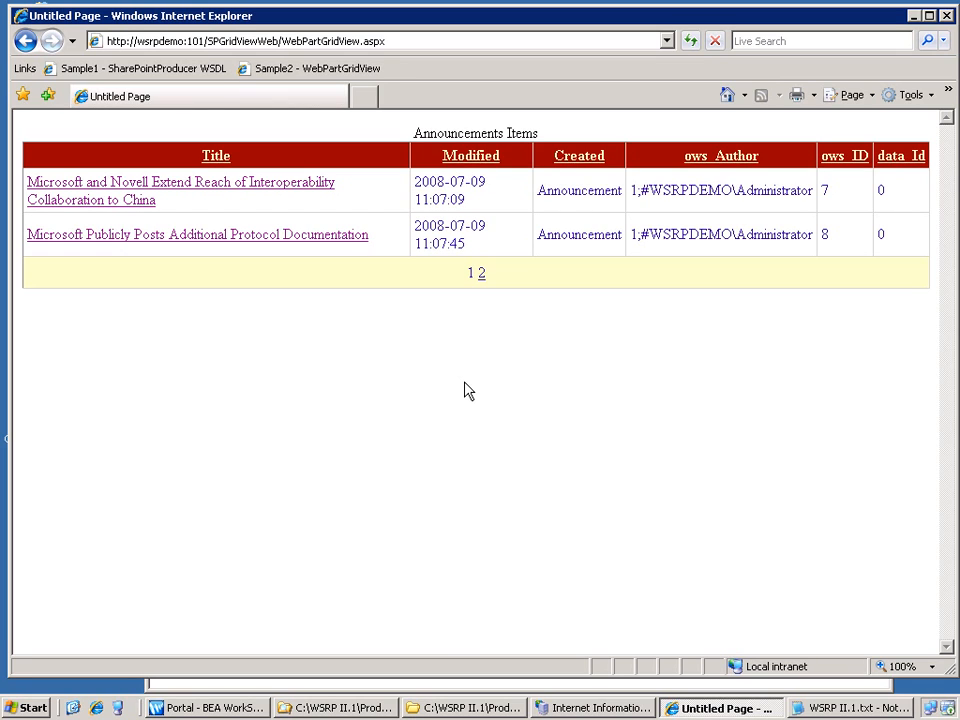
mouse_move(560, 354)
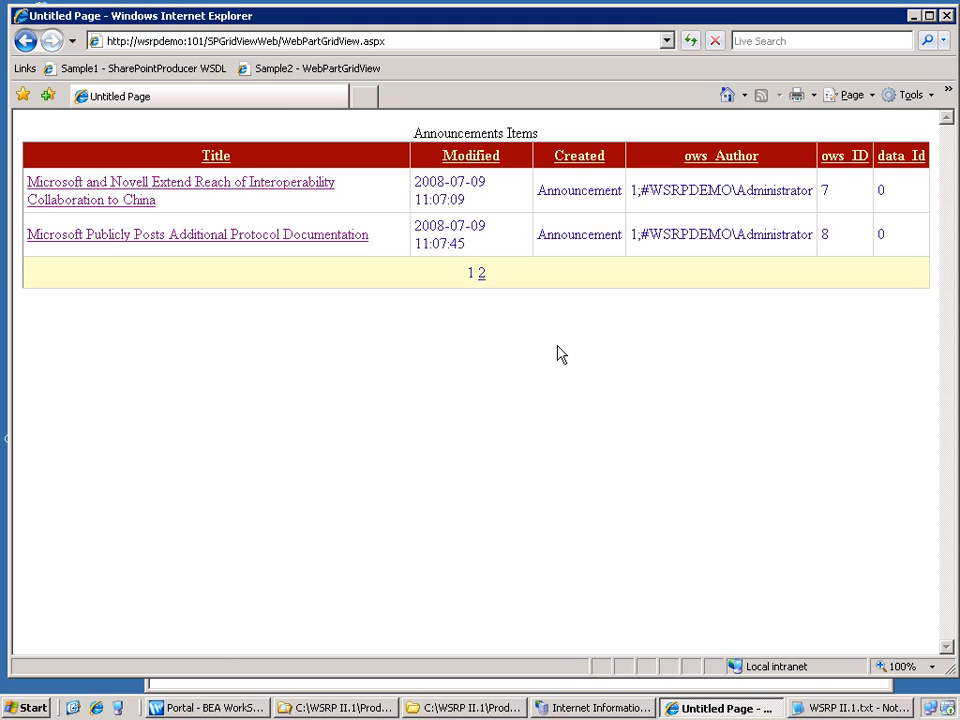
click(470, 272)
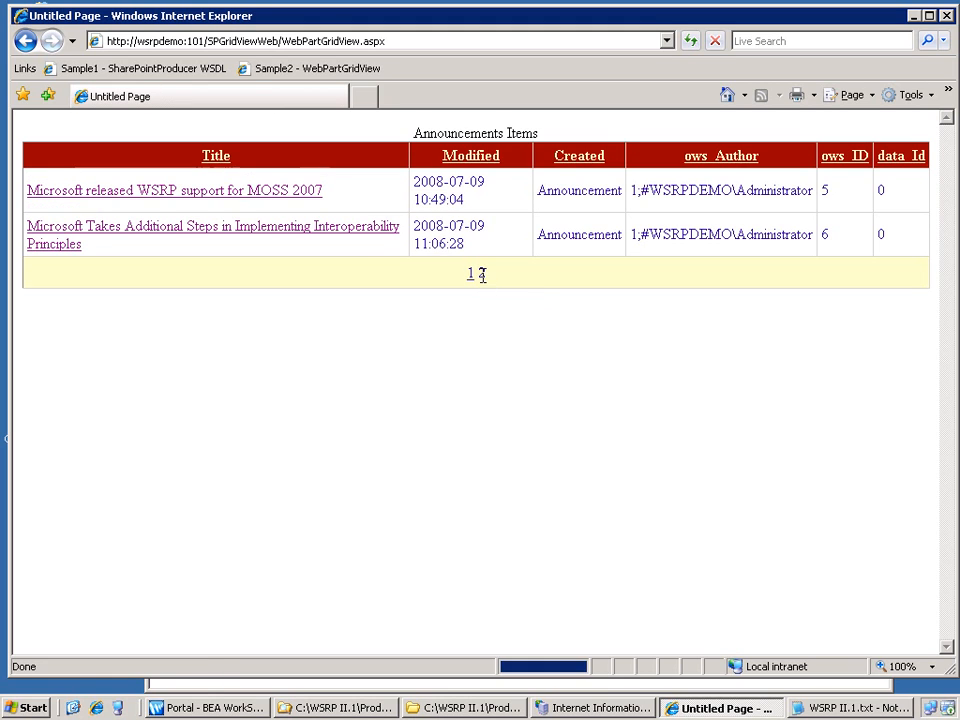
click(482, 272)
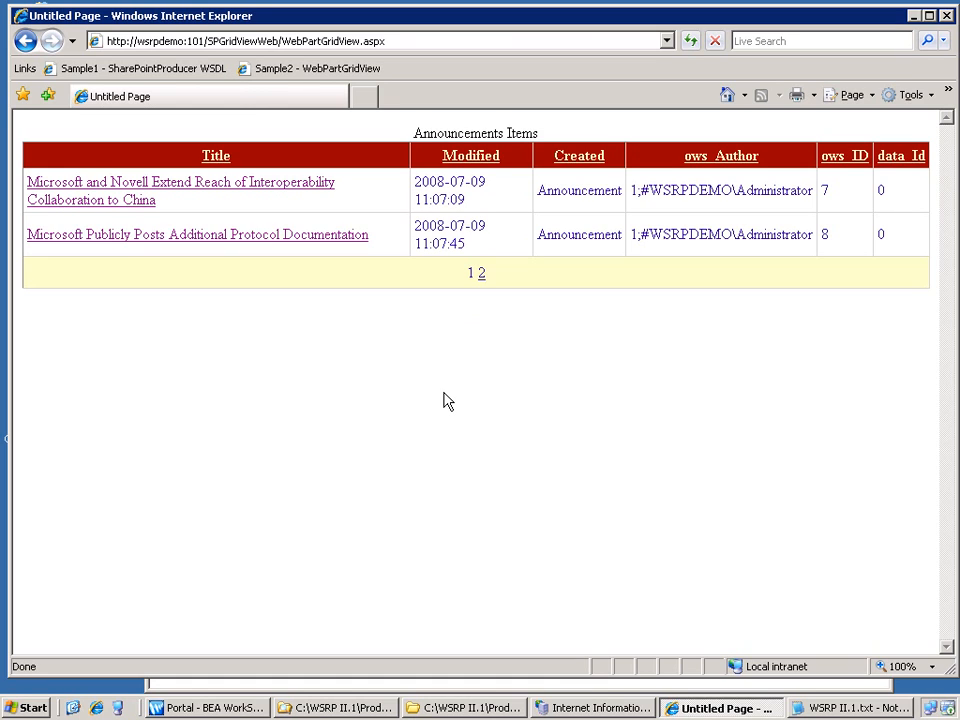
mouse_move(748, 240)
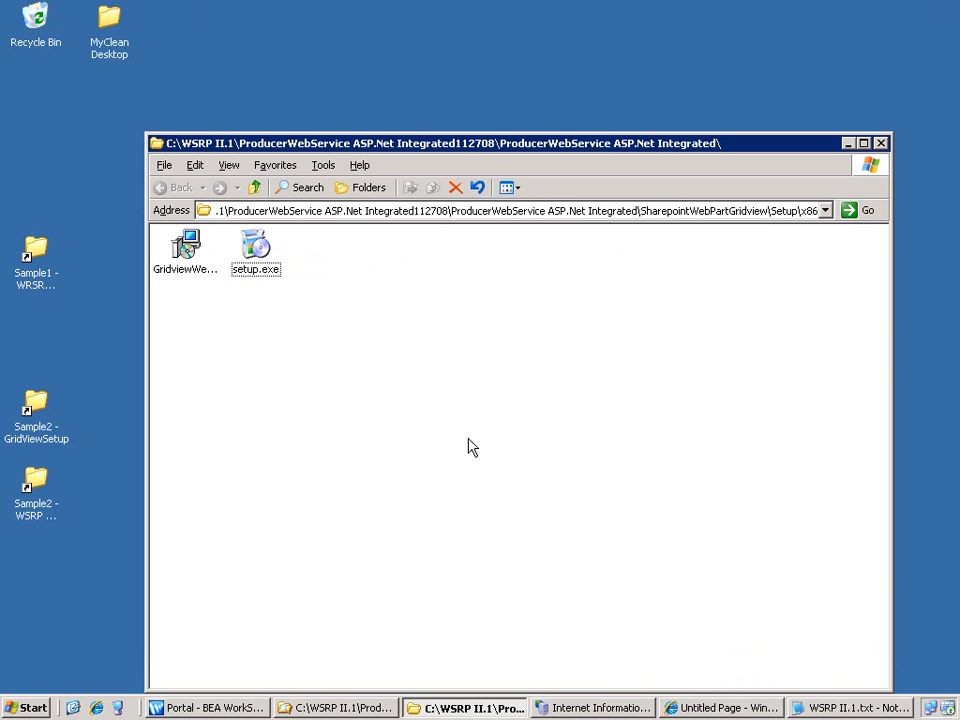
Select setup.exe in the ProducerWebService Setup folder.
click(36, 490)
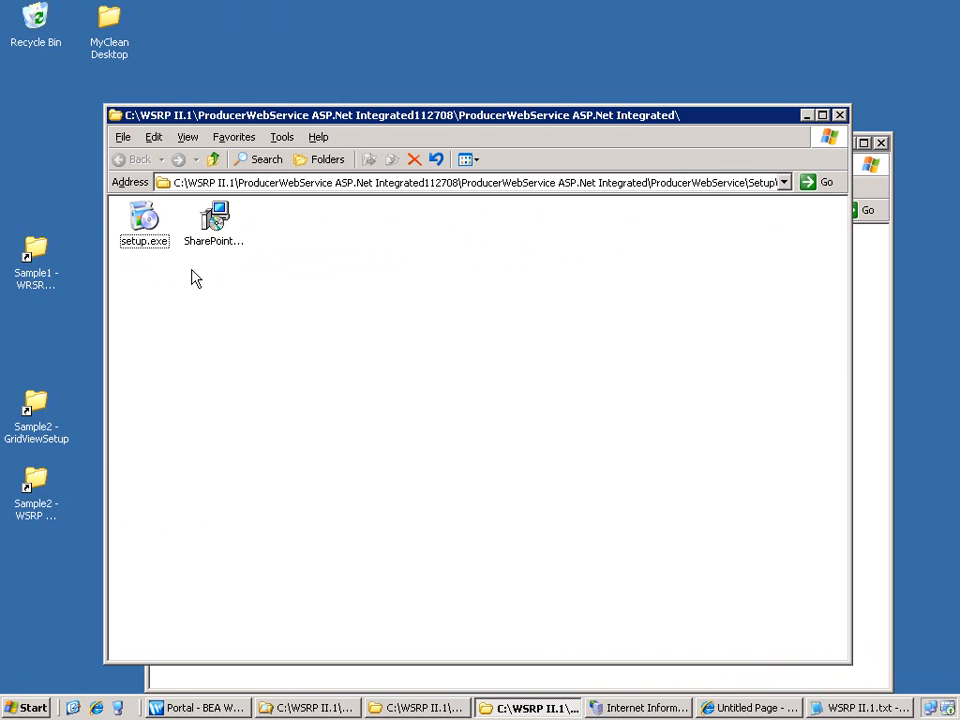
click(144, 218)
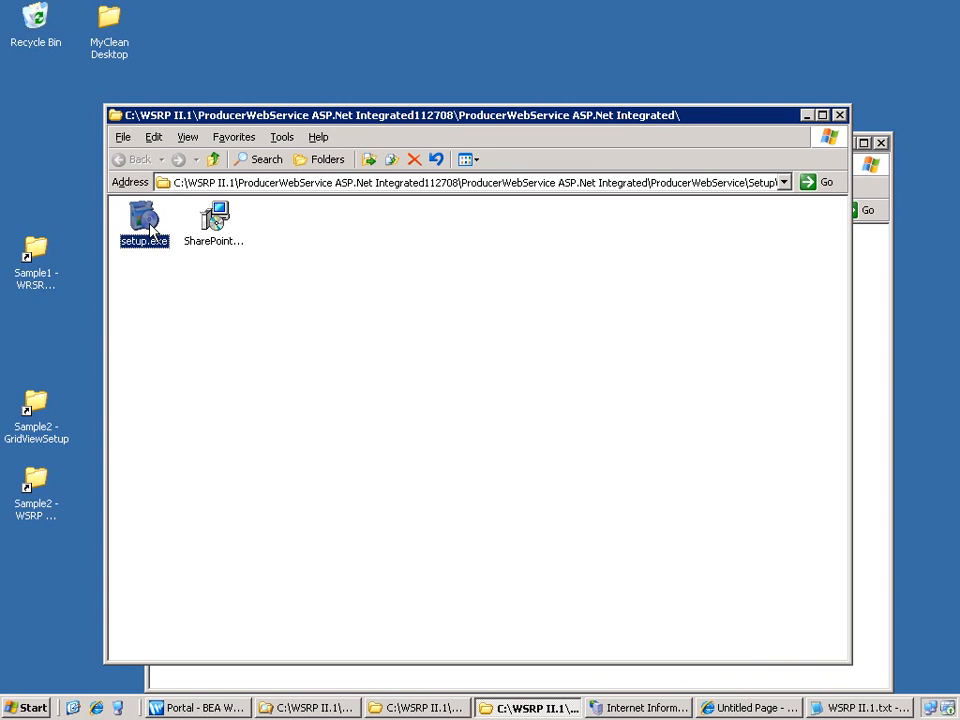
mouse_move(392, 428)
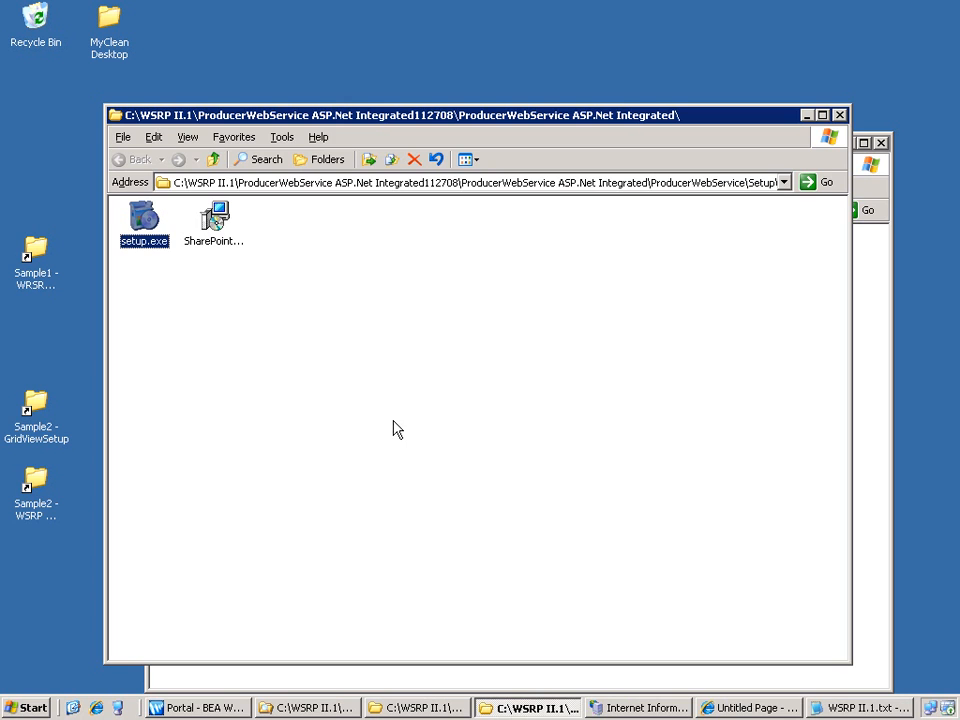
Install the WSRP SharePoint Producer under virtual directory WSRP on GridViewWSRPProducer - 102 with README launch checked.
double_click(144, 218)
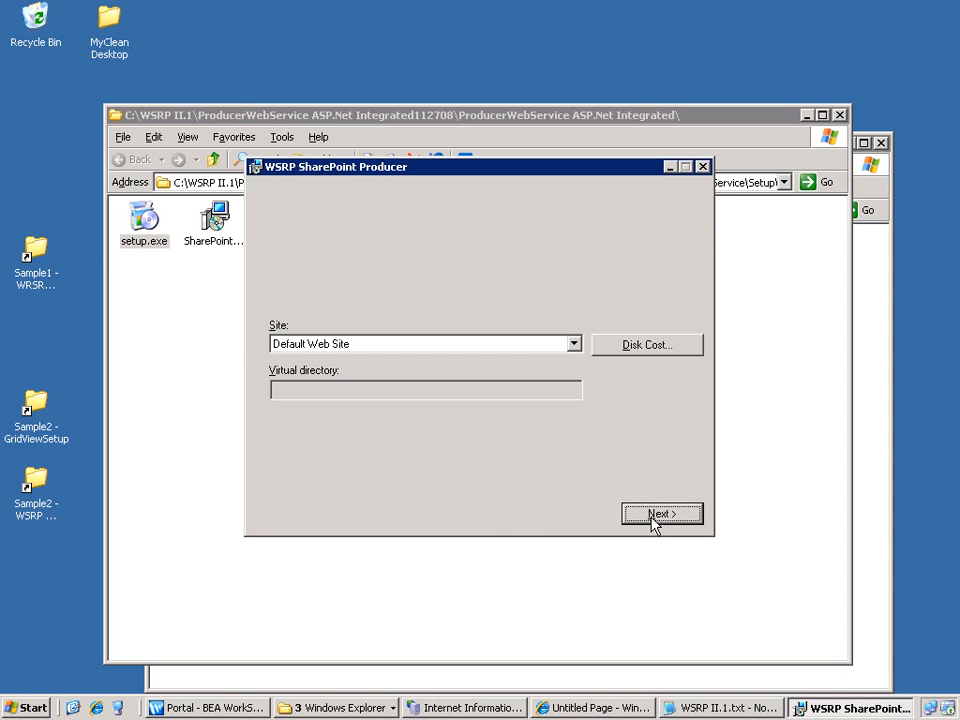
click(572, 344)
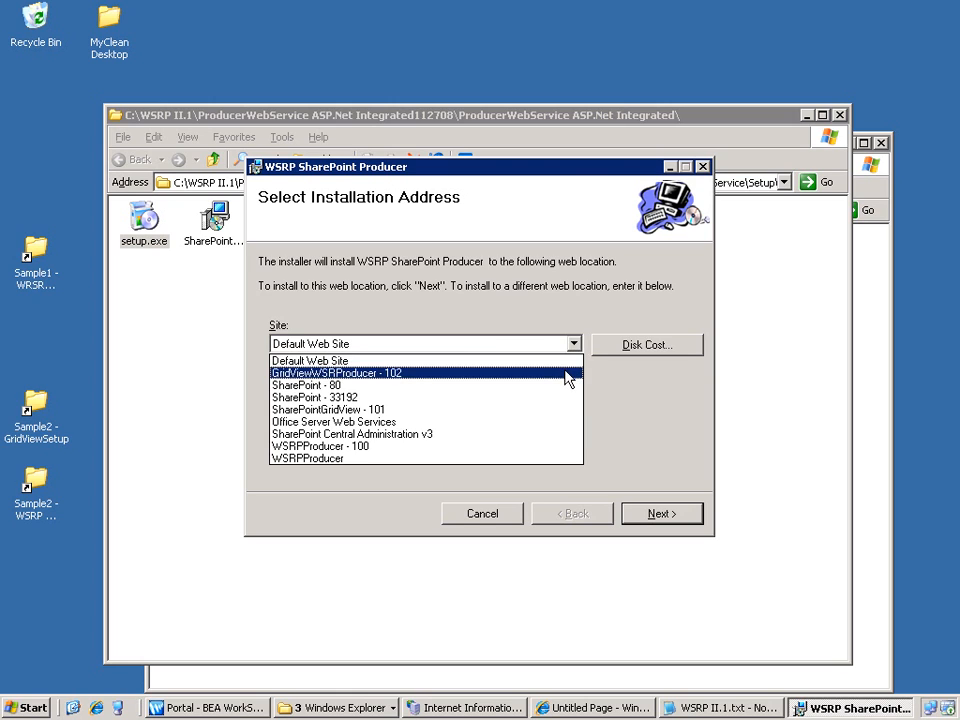
click(336, 374)
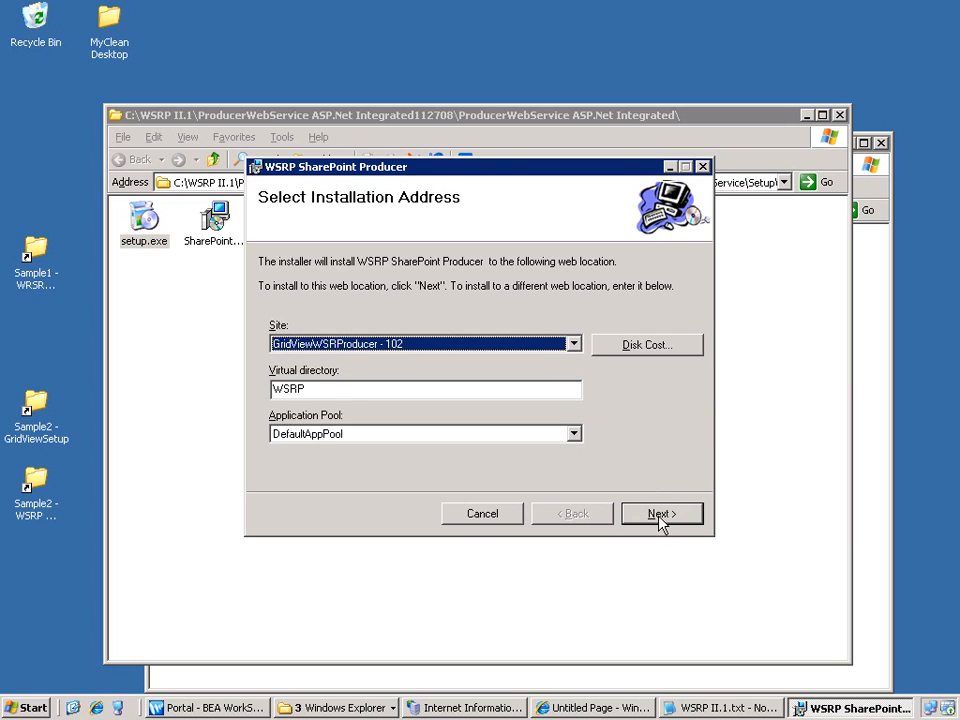
click(660, 512)
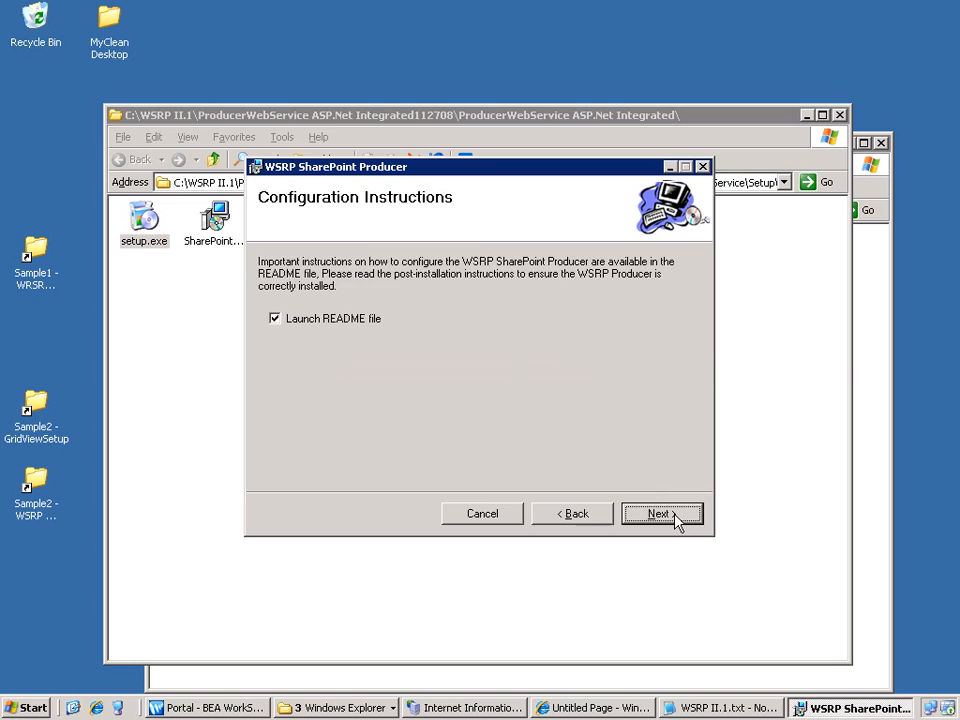
click(662, 512)
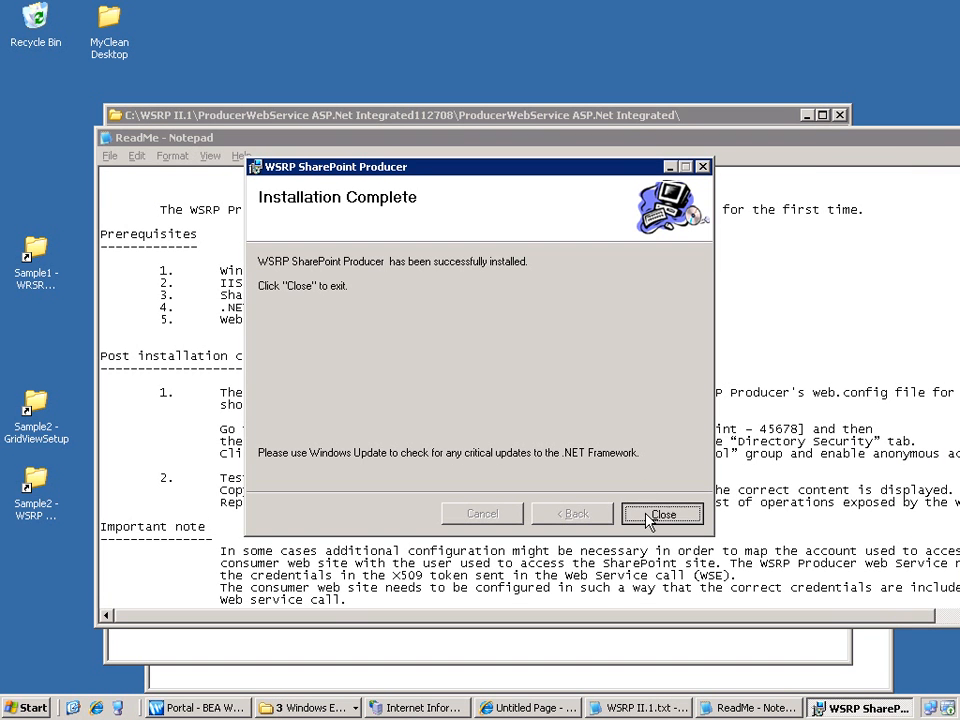
click(662, 512)
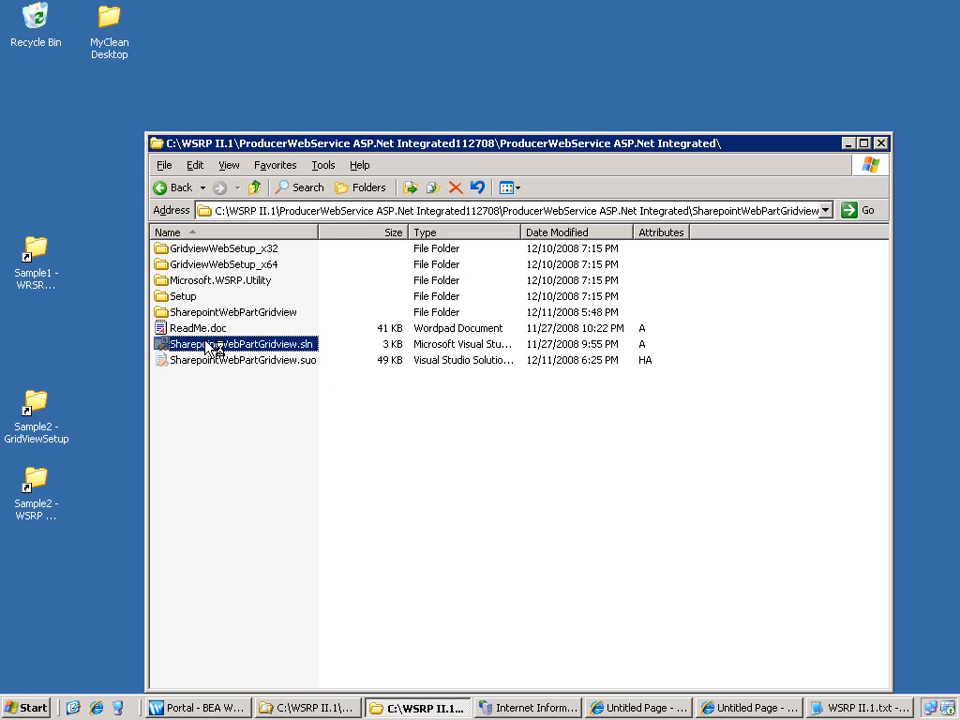
Open SharepointWebPartGridview.sln in Visual Studio.
double_click(240, 344)
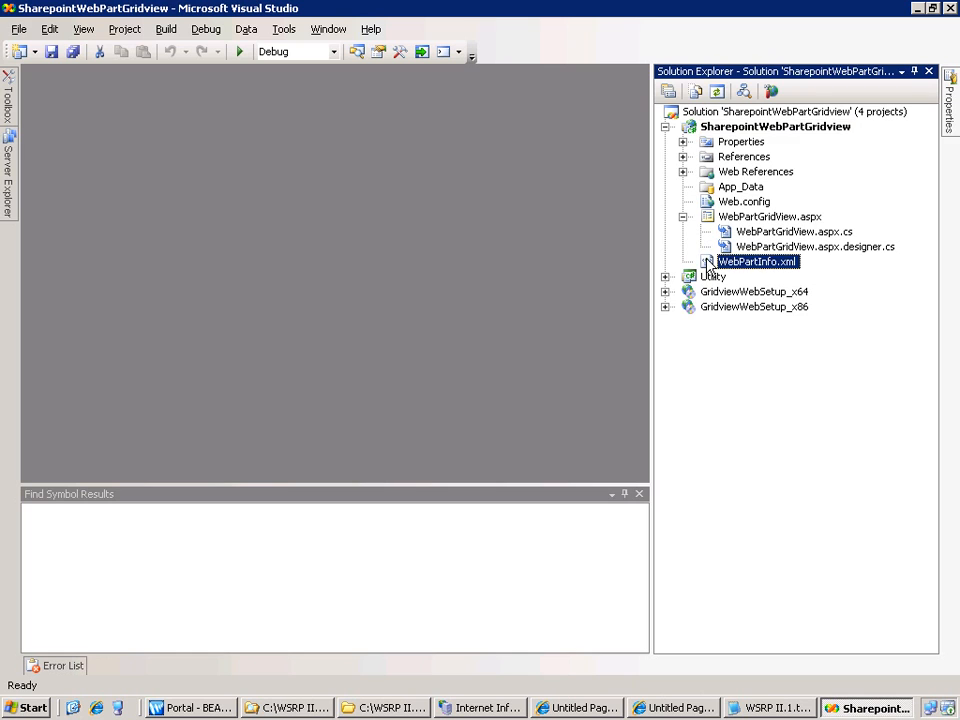
Review the Announcements web part name and Query element in WebPartInfo.xml.
double_click(756, 260)
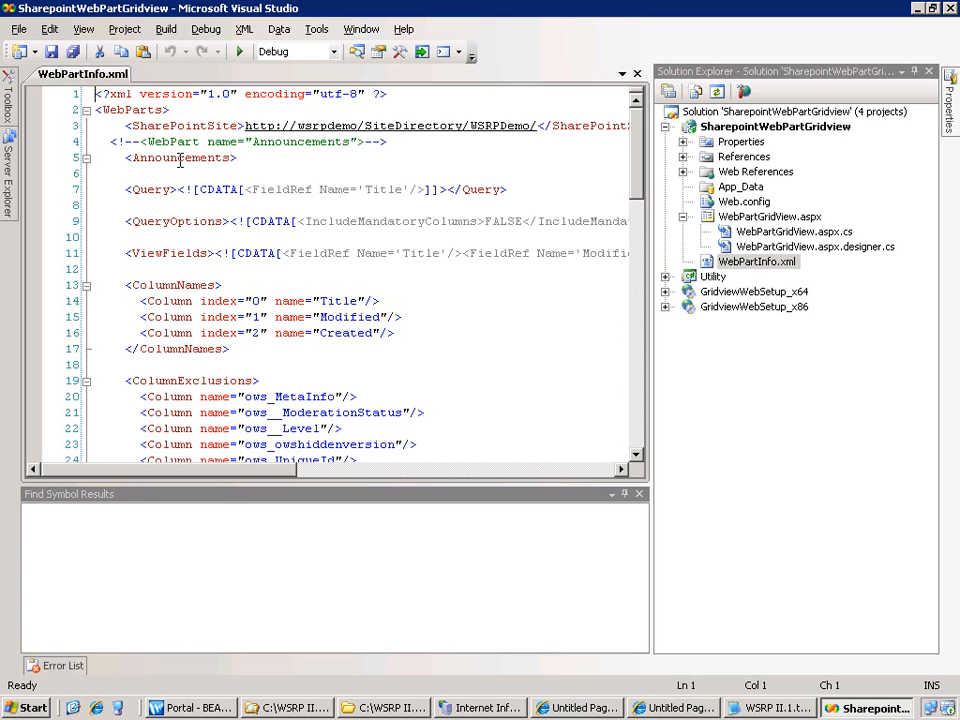
double_click(180, 158)
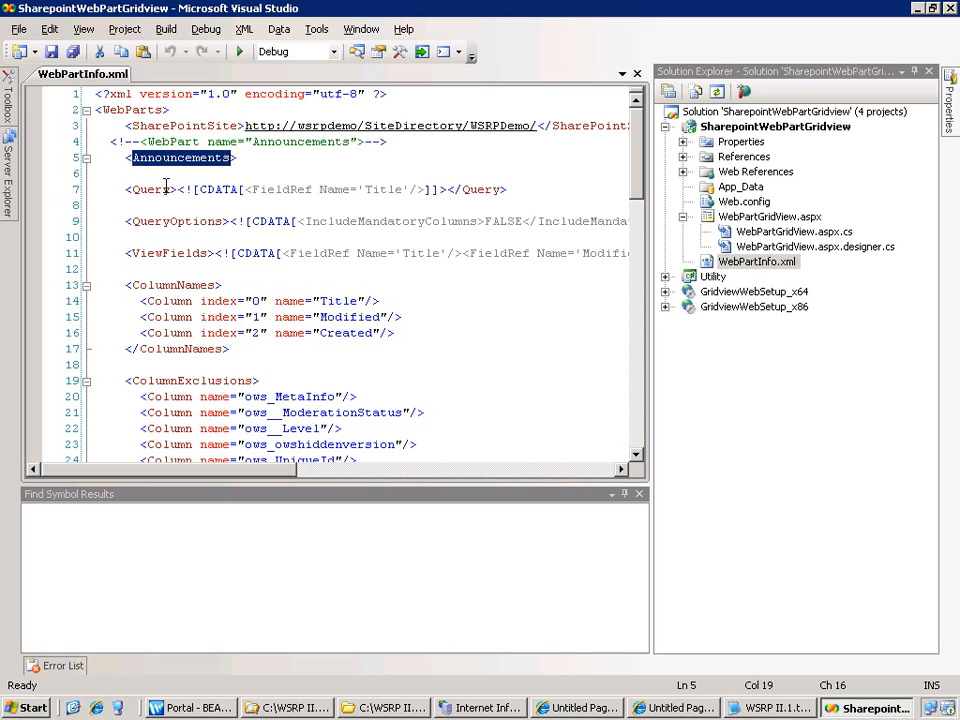
double_click(150, 188)
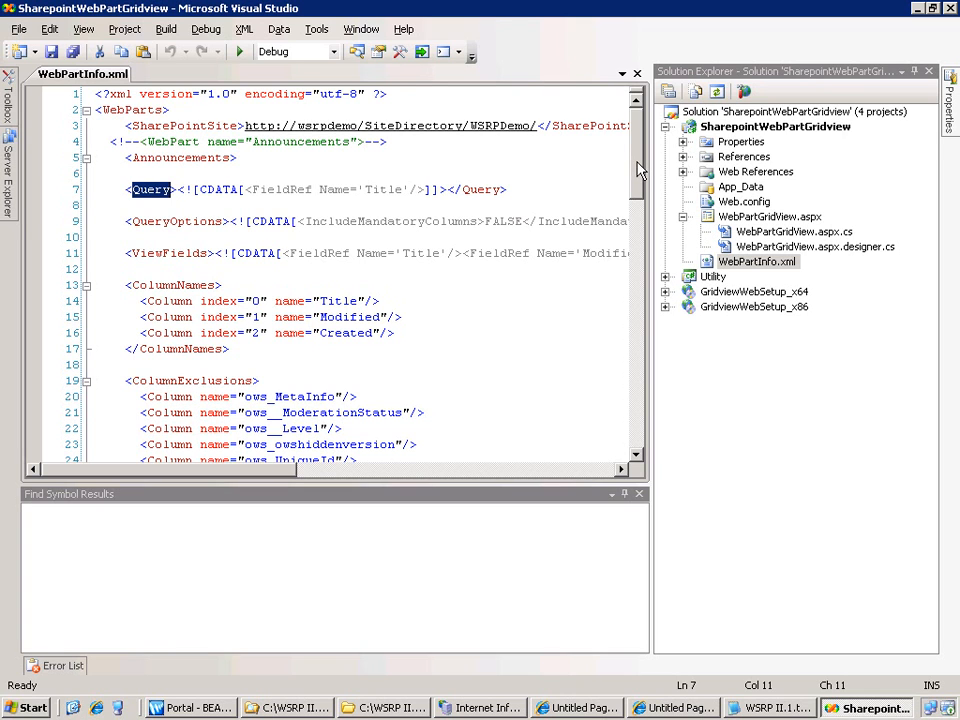
scroll(down, 3)
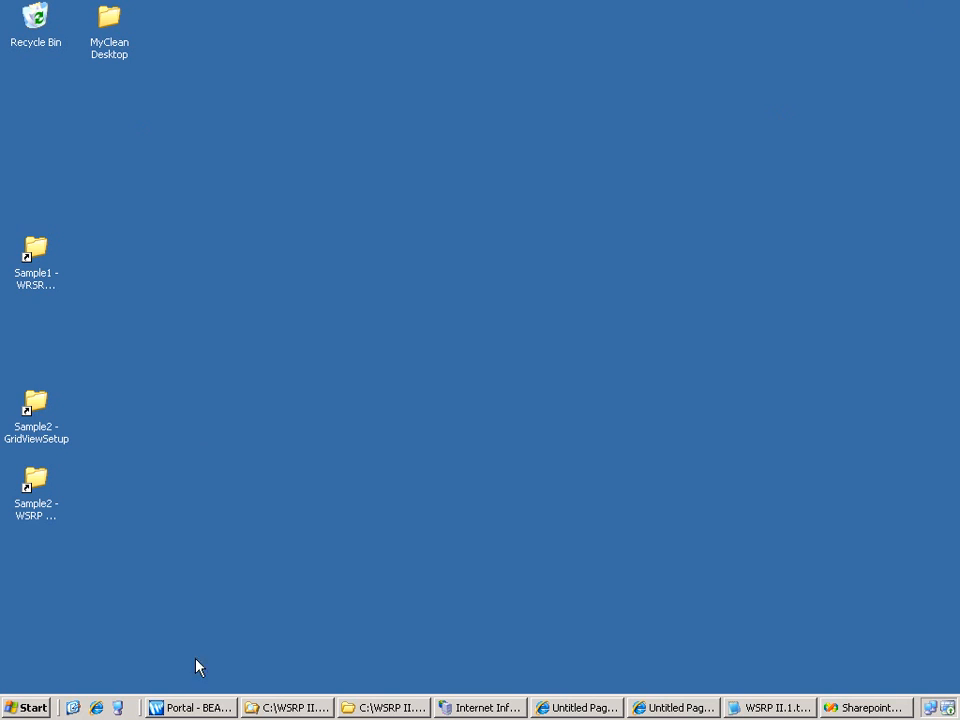
Create a new portlet file named Sample2 in the WebContent folder and continue to type choices.
click(190, 708)
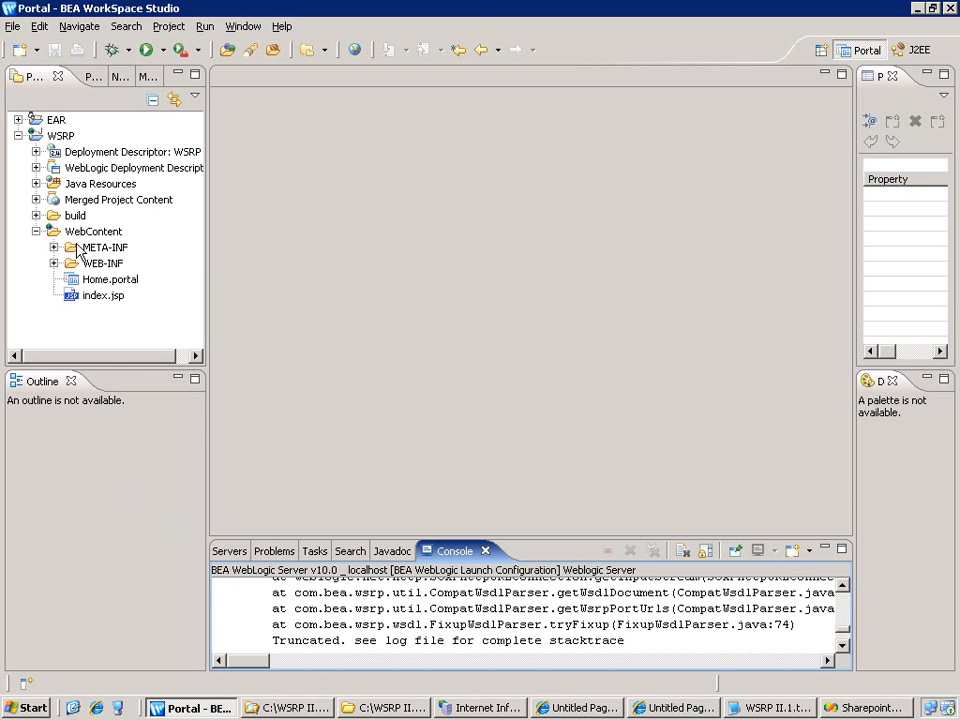
right_click(94, 232)
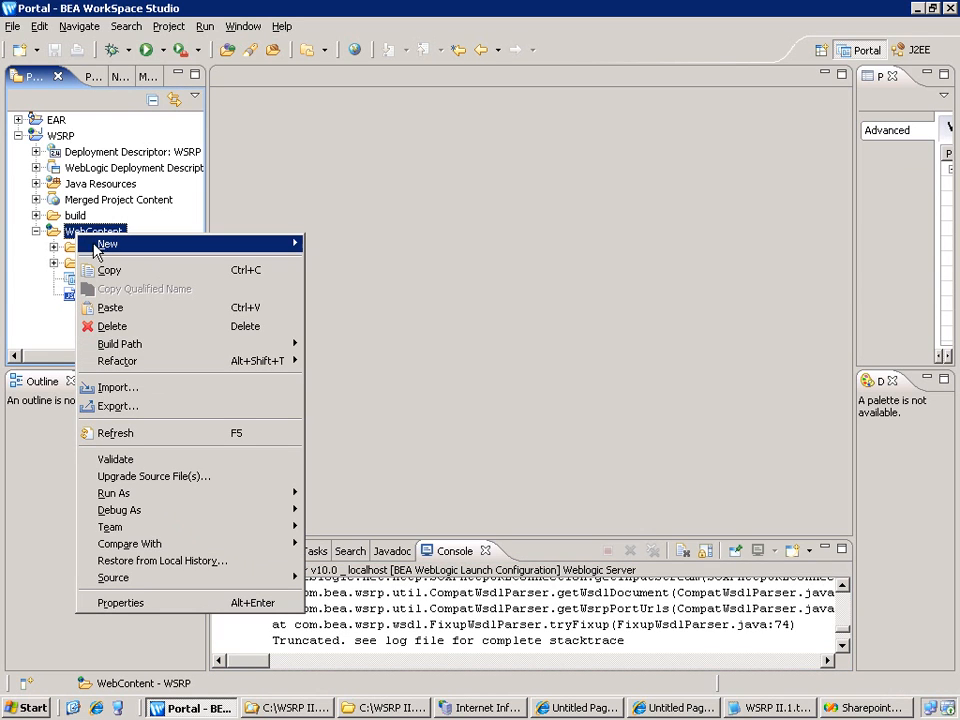
mouse_move(108, 244)
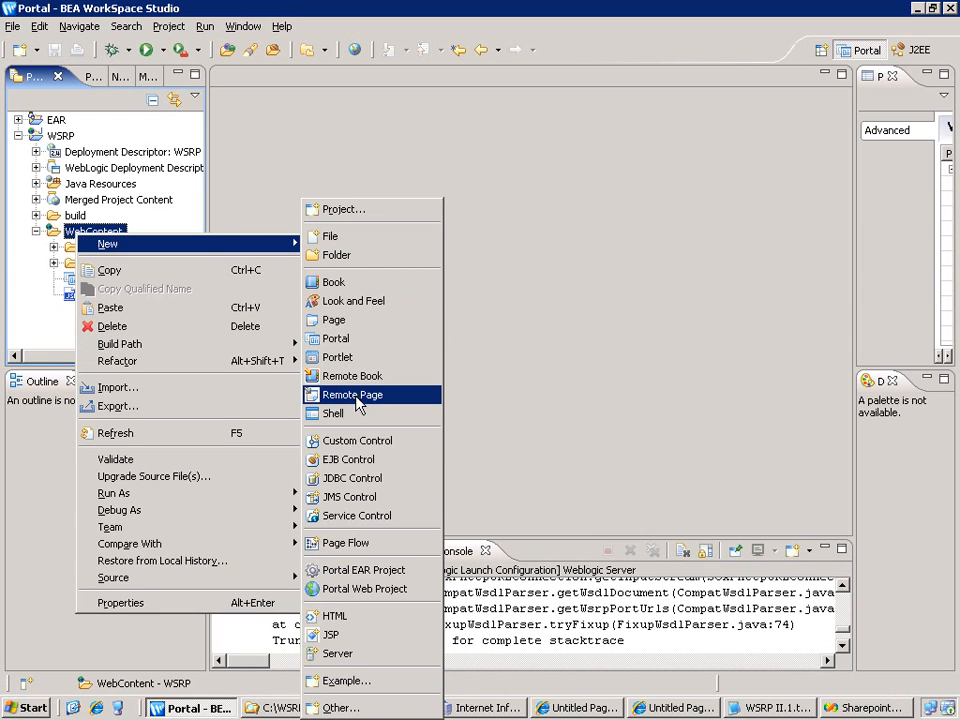
click(338, 356)
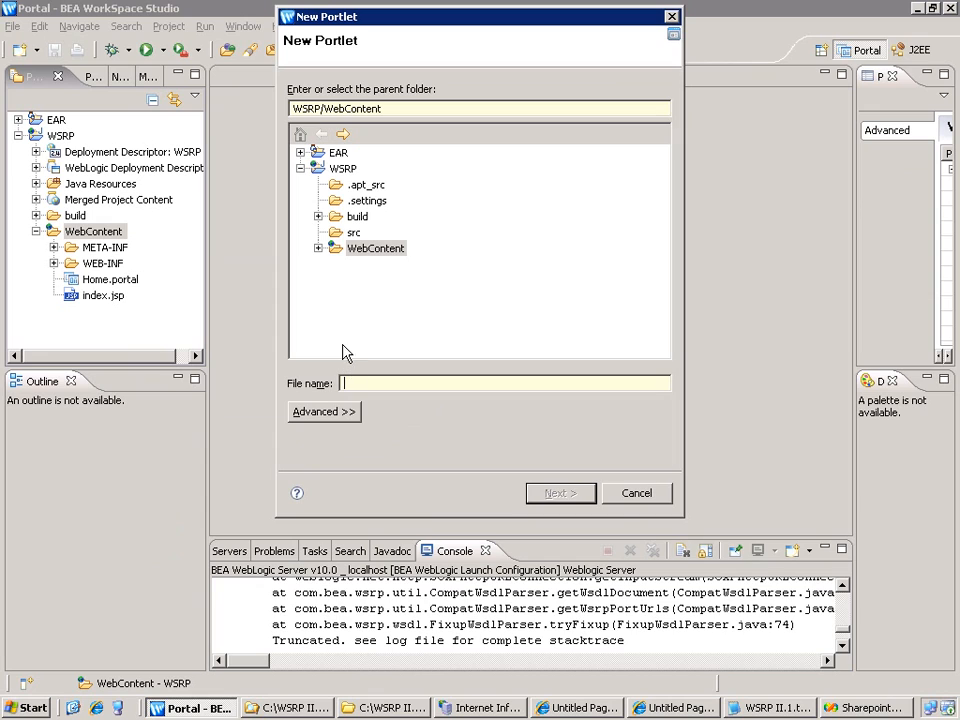
text(Sample2)
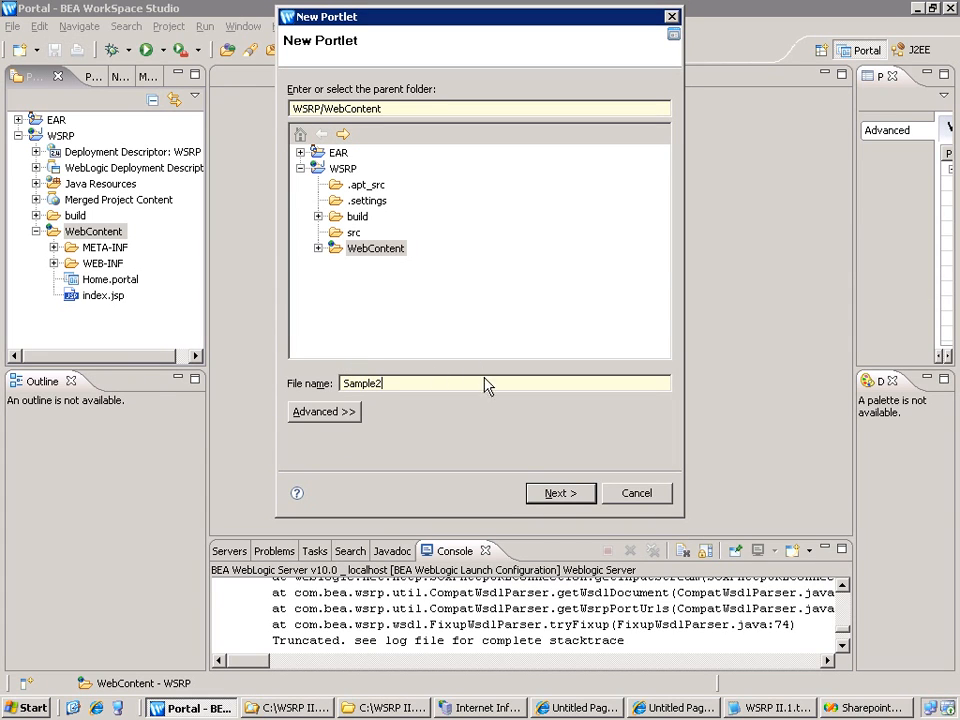
click(560, 492)
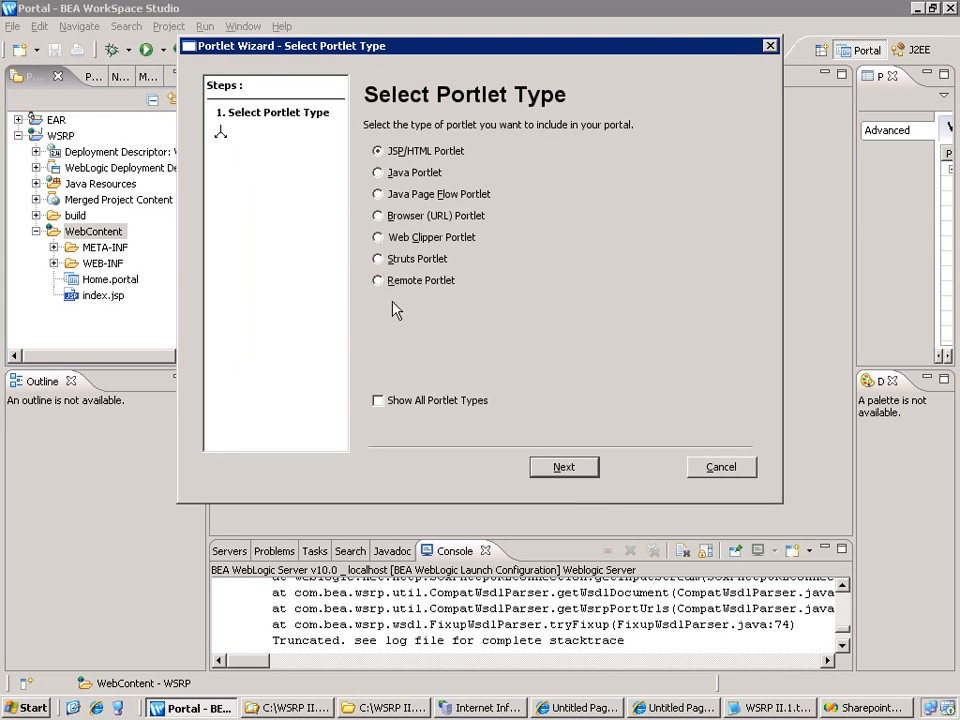
click(378, 280)
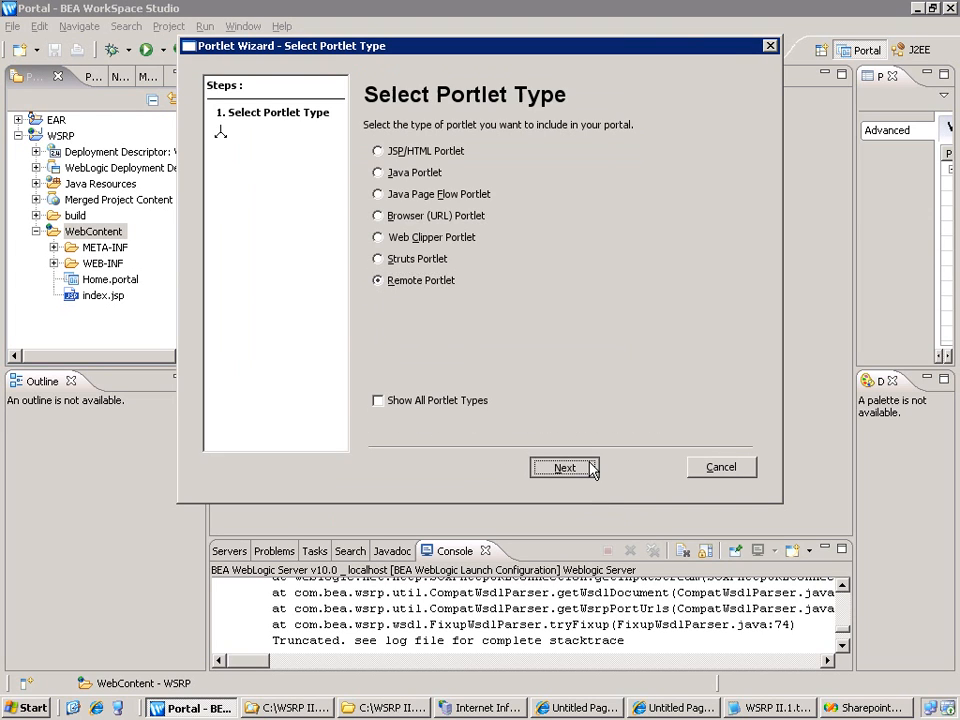
click(564, 468)
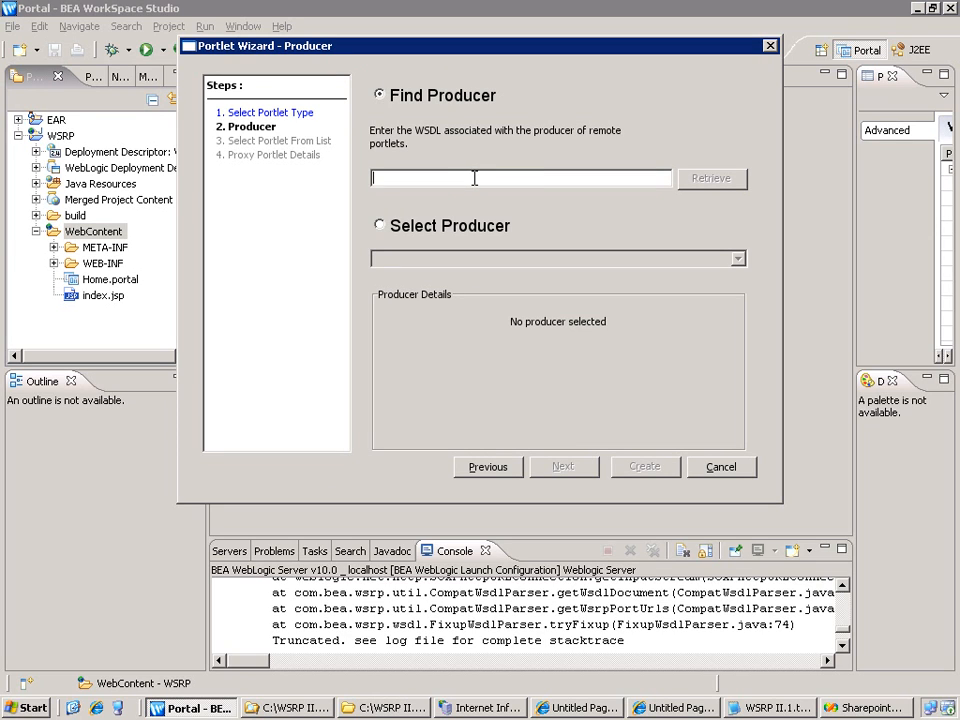
text(http://WSRPDEMO:102/WSRP/SharePointProducer.wsdl)
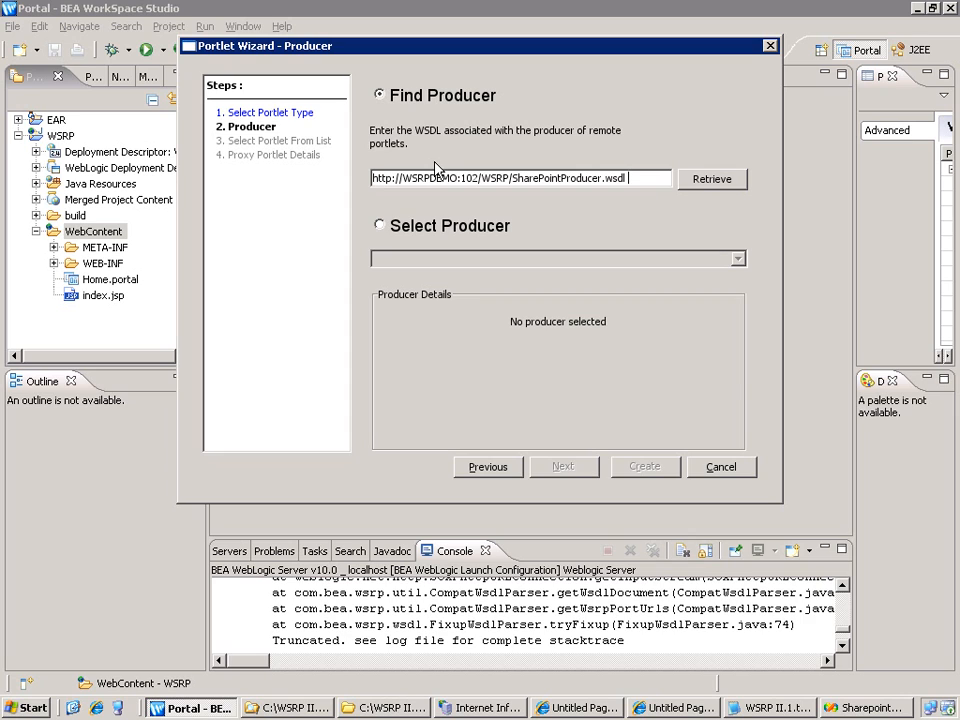
click(712, 178)
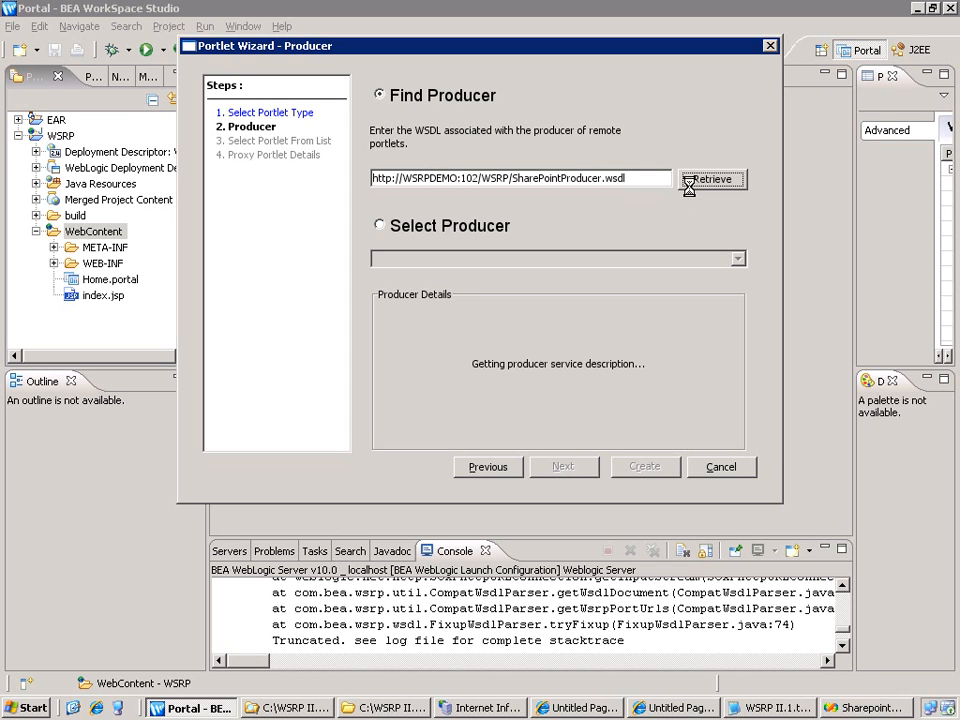
click(712, 180)
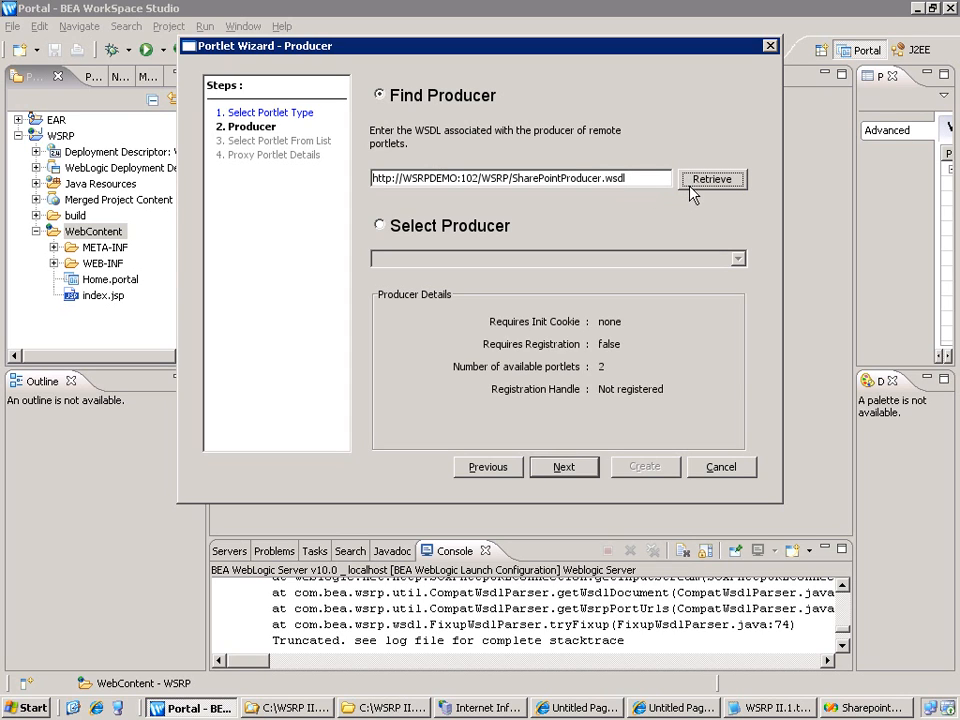
mouse_move(616, 380)
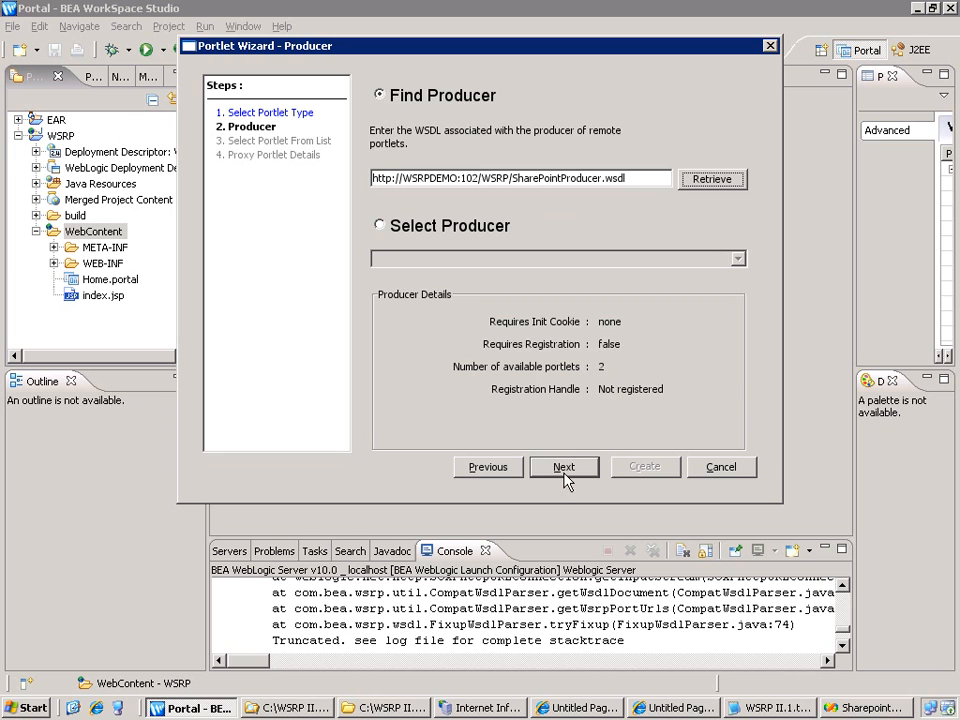
click(564, 468)
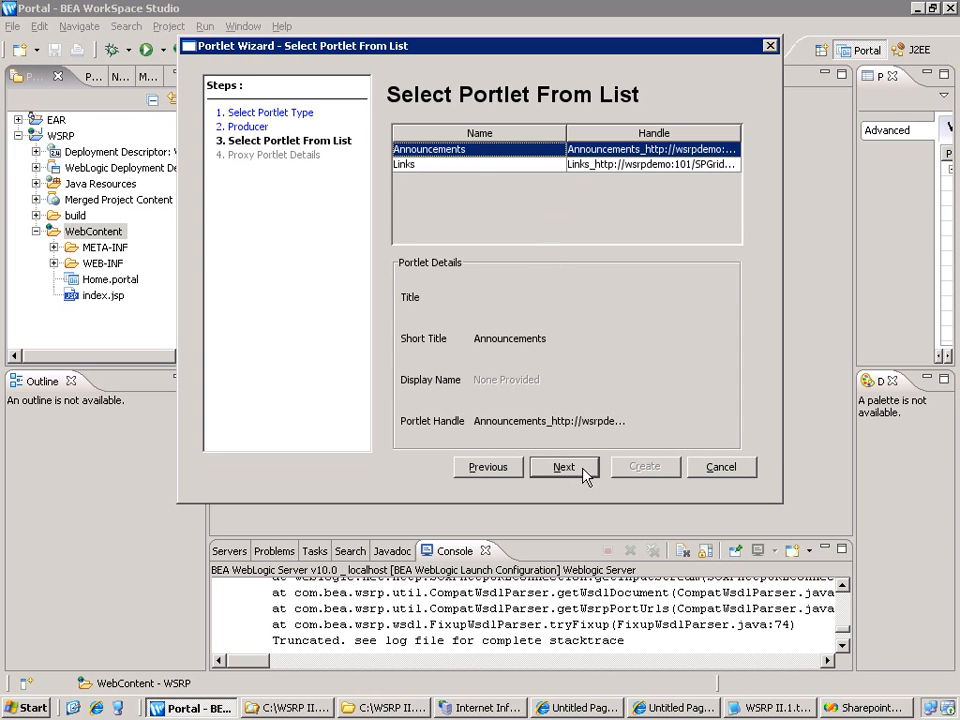
Create Sample2.portlet as a proxy for the remote Announcements portlet.
click(564, 466)
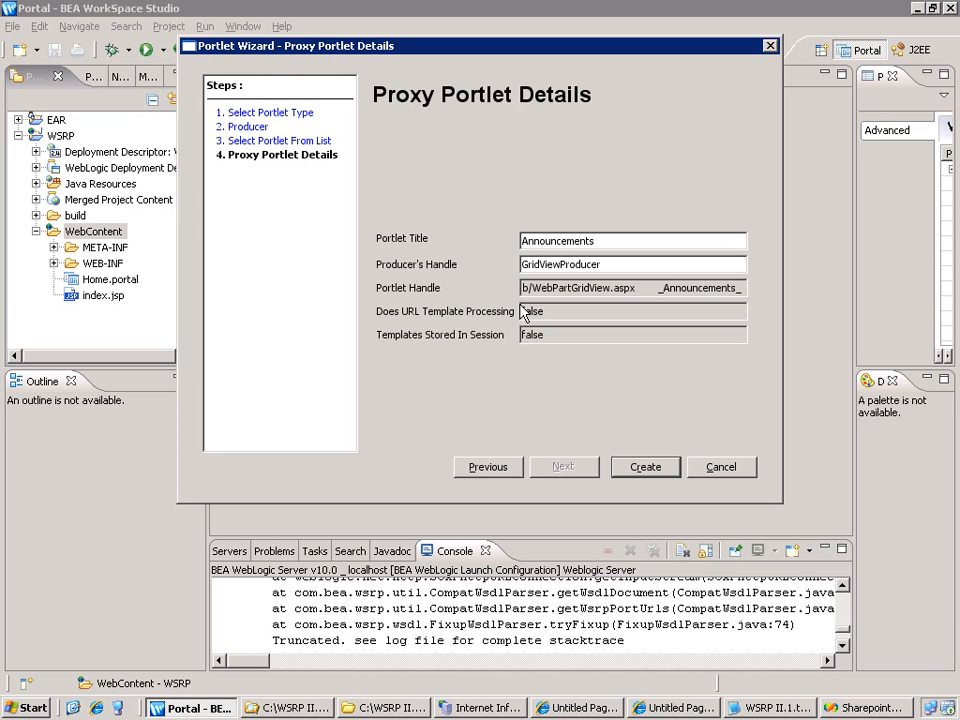
click(644, 466)
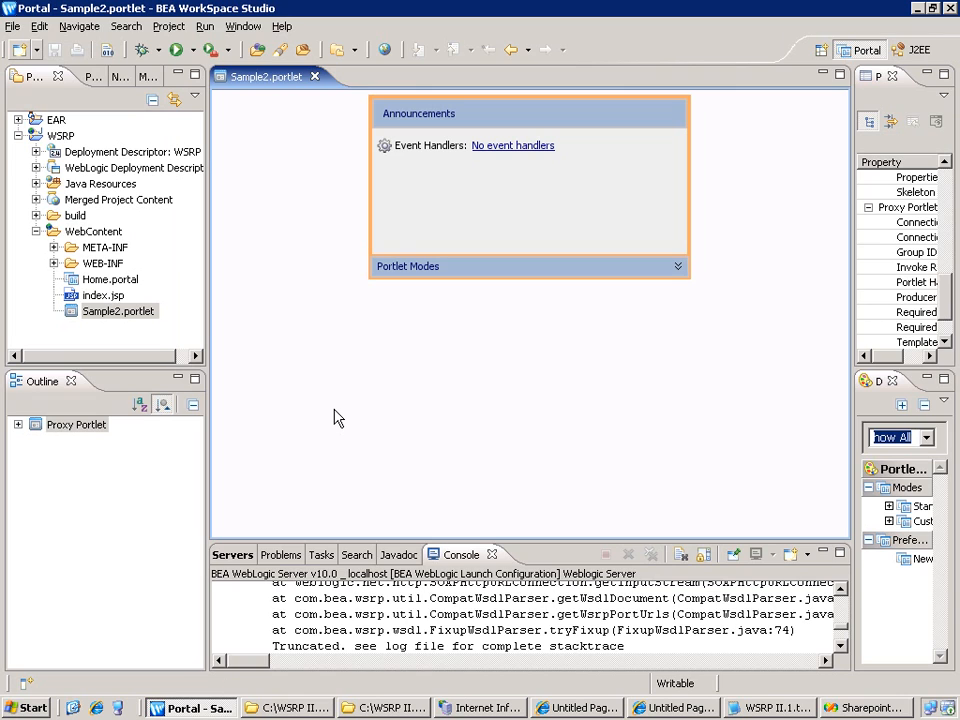
mouse_move(122, 356)
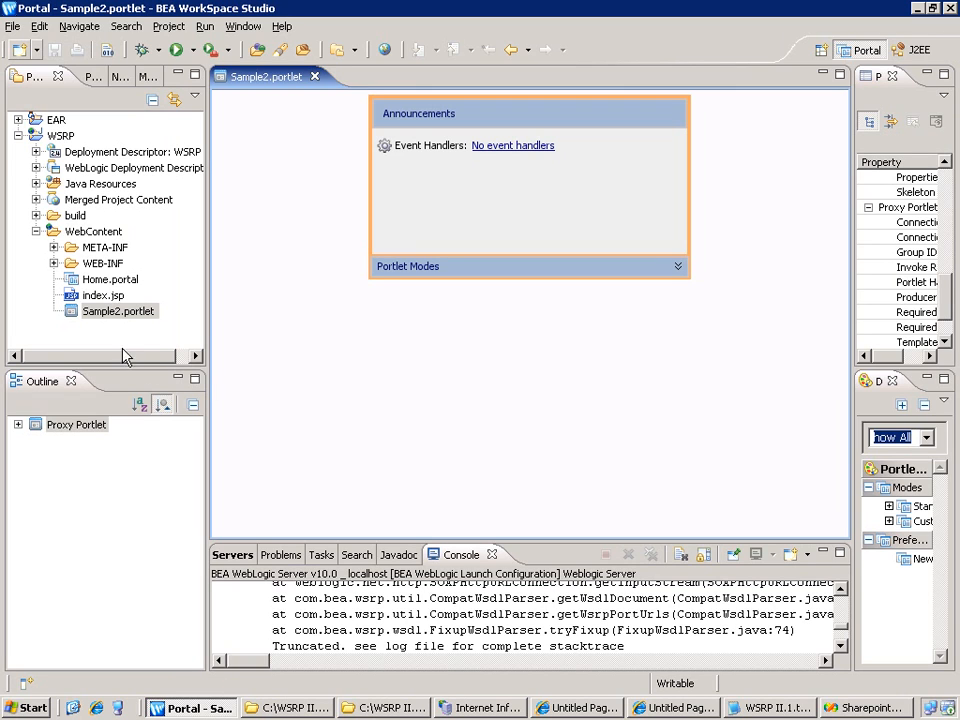
Place Sample2.portlet in Home.portal, then run it on the server, saving when prompted.
double_click(108, 280)
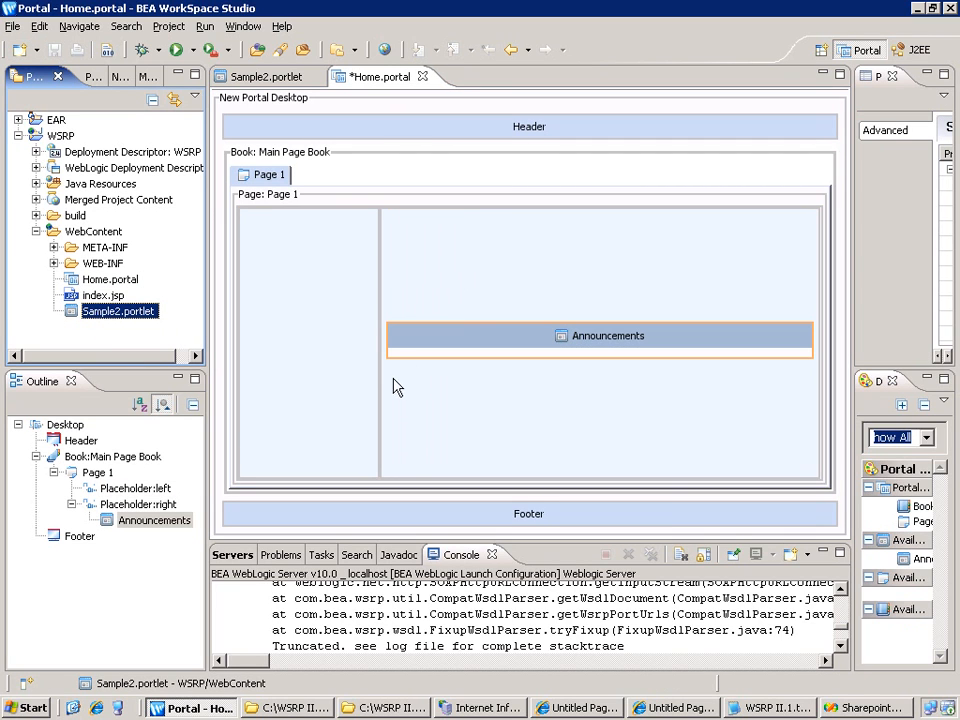
mouse_move(84, 284)
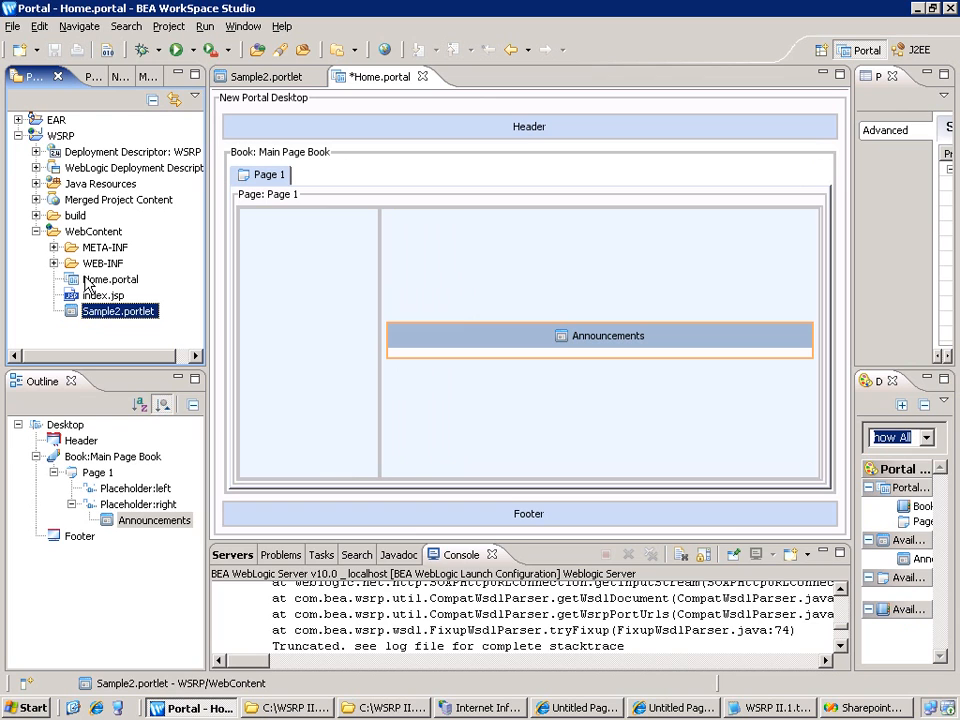
right_click(118, 312)
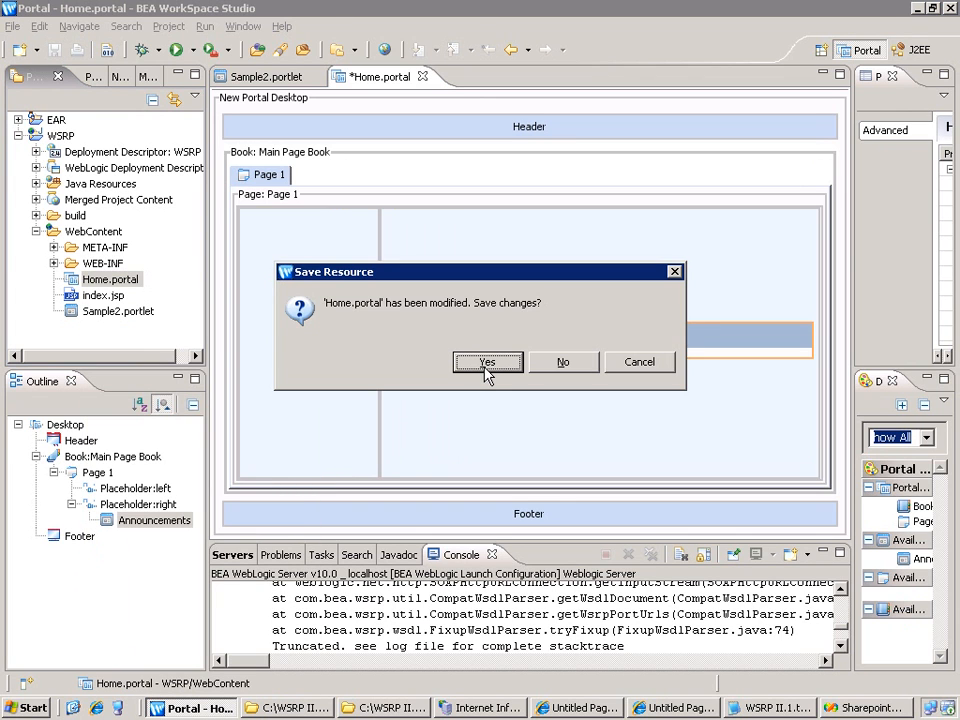
click(488, 360)
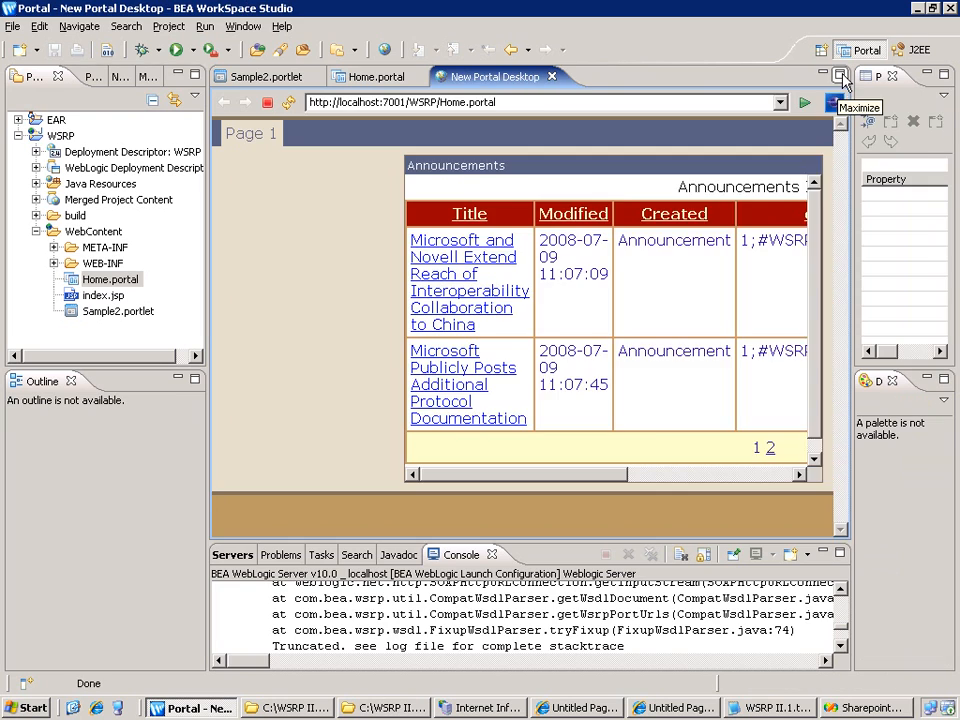
Maximize the New Portal Desktop editor so the running portal fills the workspace.
click(840, 76)
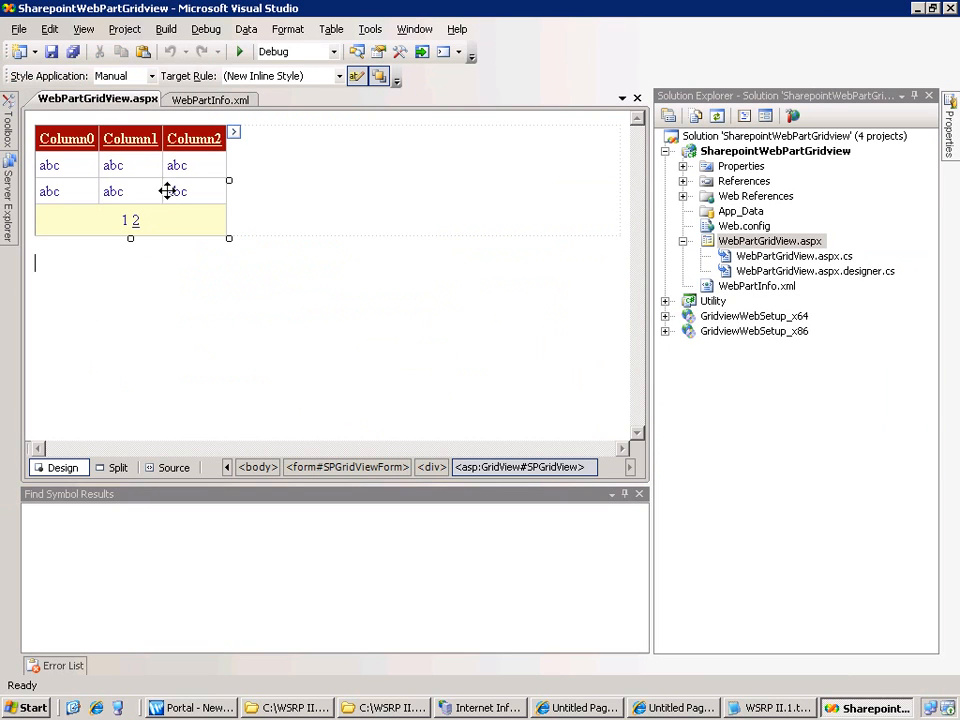
mouse_move(230, 140)
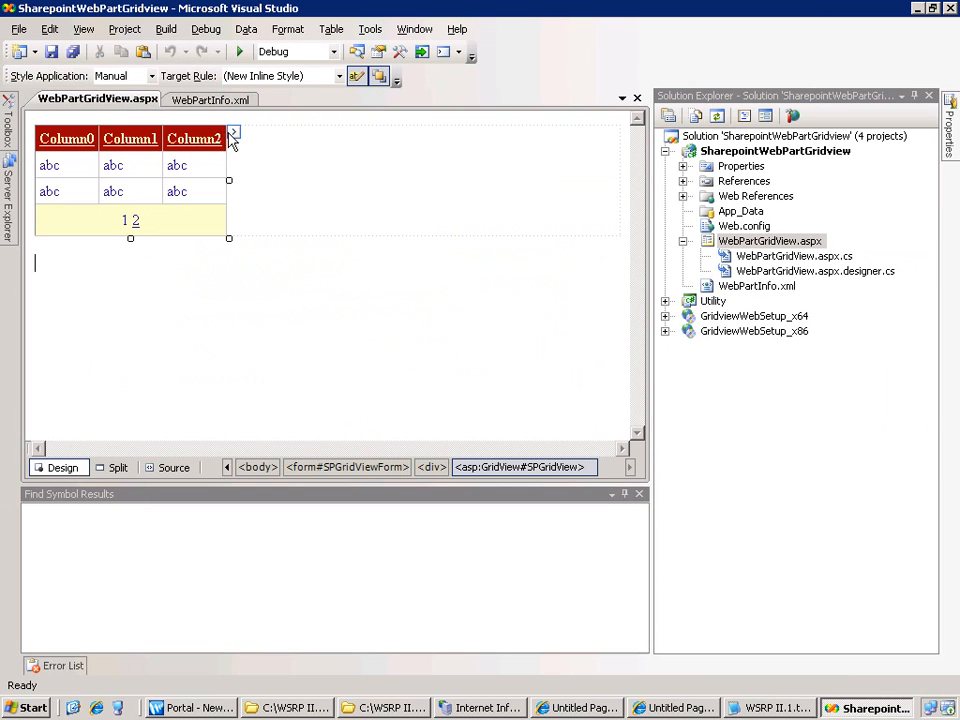
Apply the Rainy Day AutoFormat scheme to the WebPartGridView grid via its smart tag.
click(232, 136)
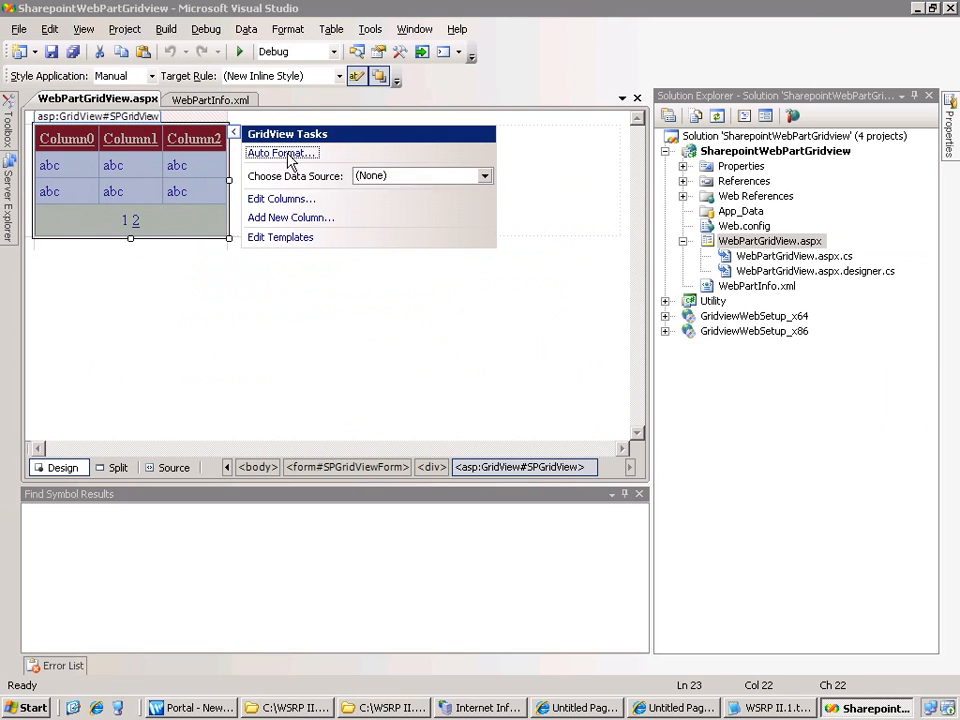
click(280, 152)
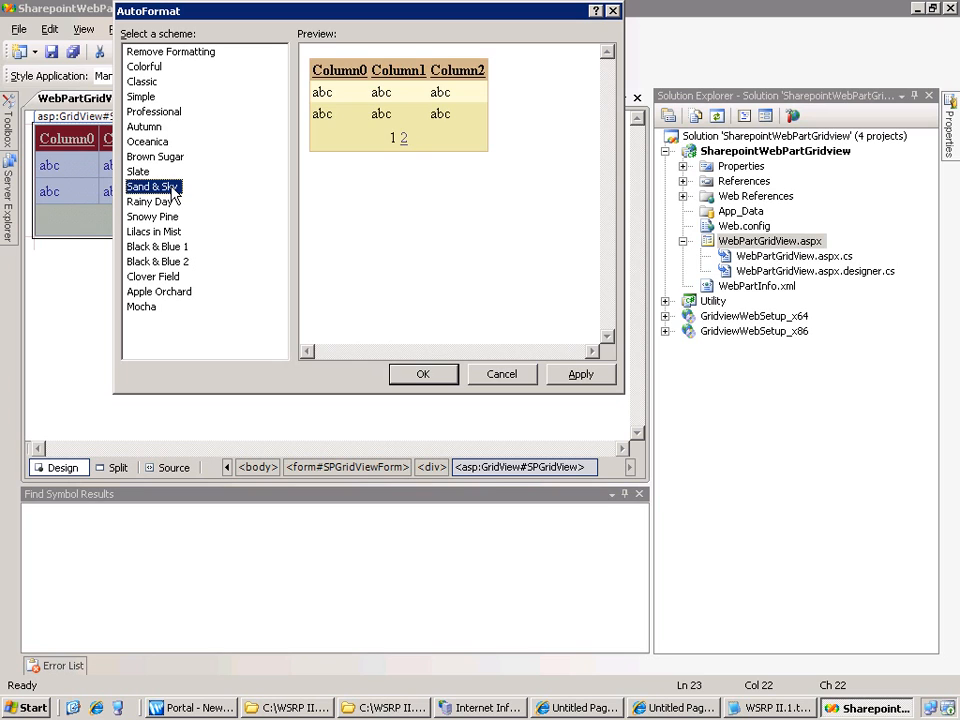
click(148, 200)
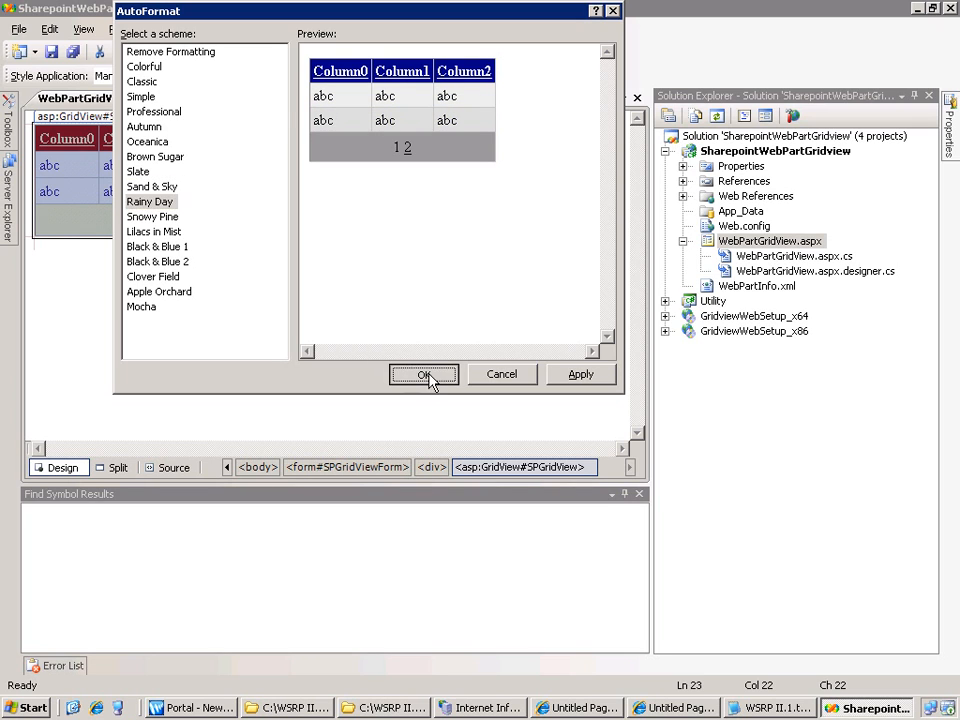
click(424, 374)
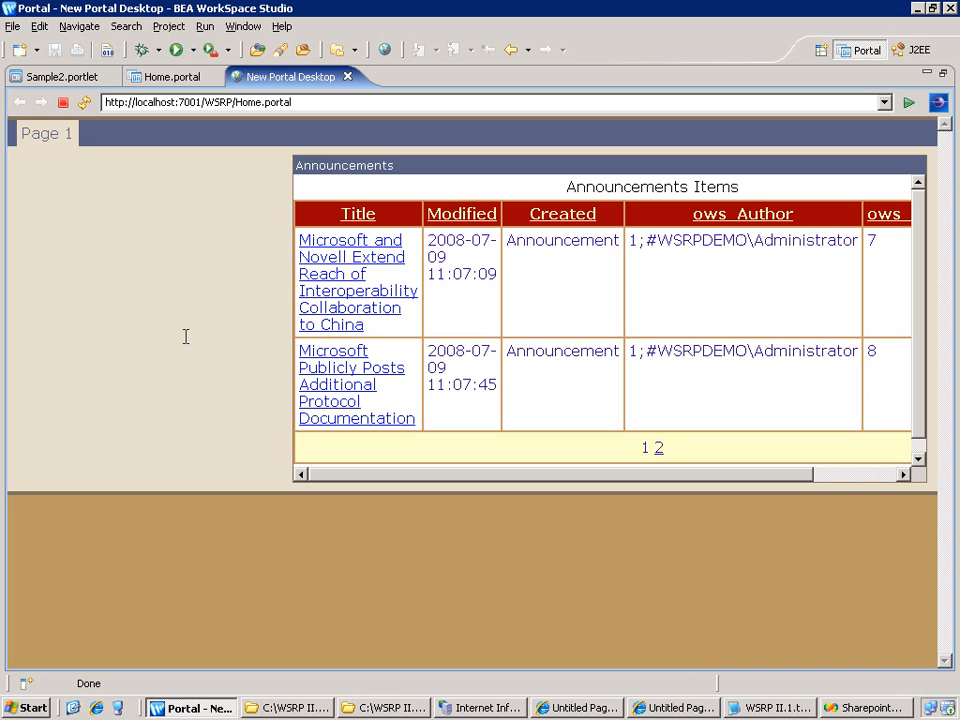
mouse_move(84, 102)
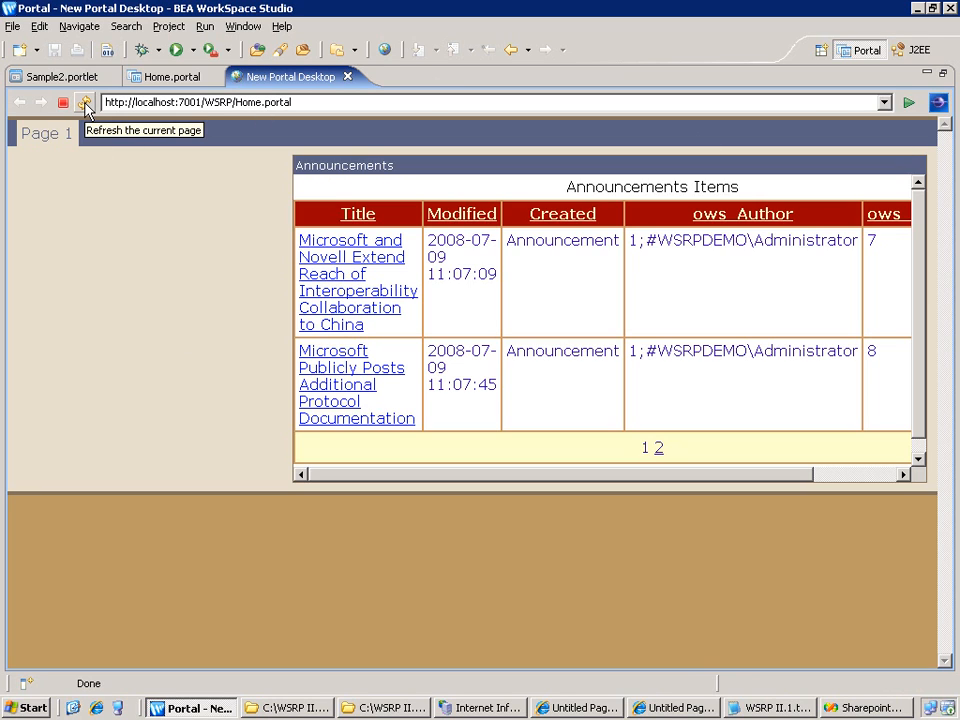